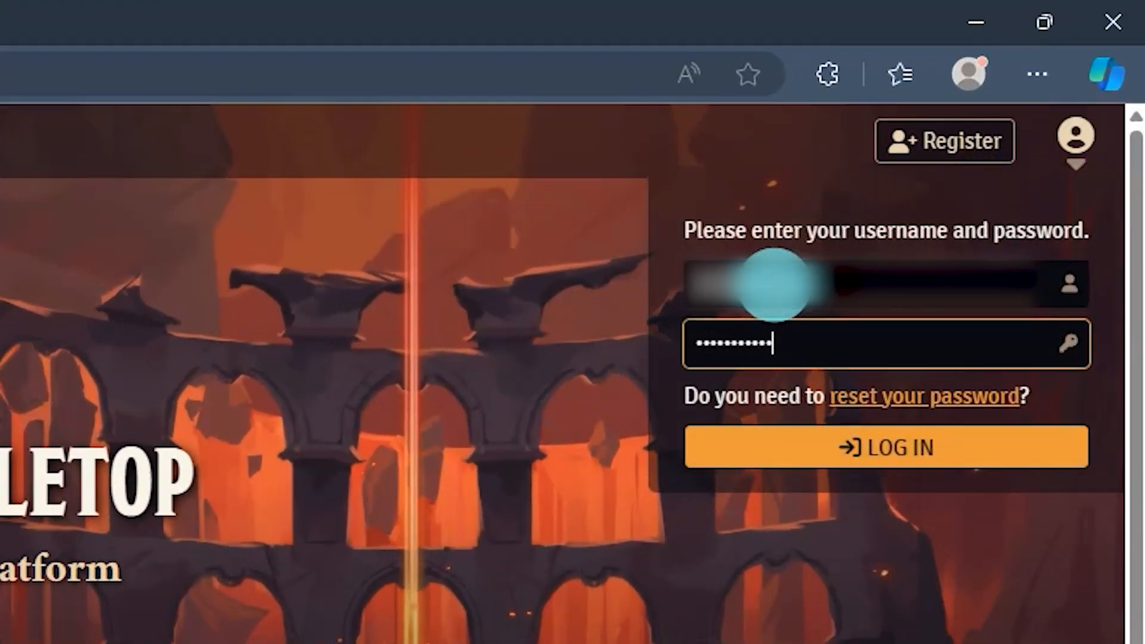
Sign in to the Foundry account and view its purchased software licenses.
{"action": "left_click", "coordinate": [885, 448]}
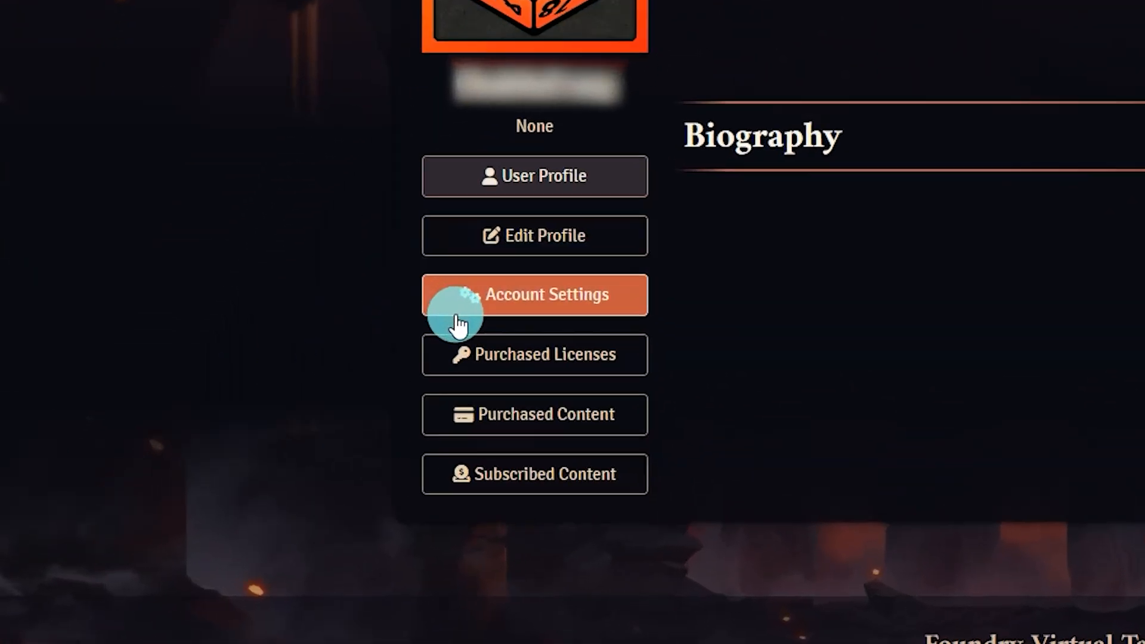
{"action": "left_click", "coordinate": [534, 354]}
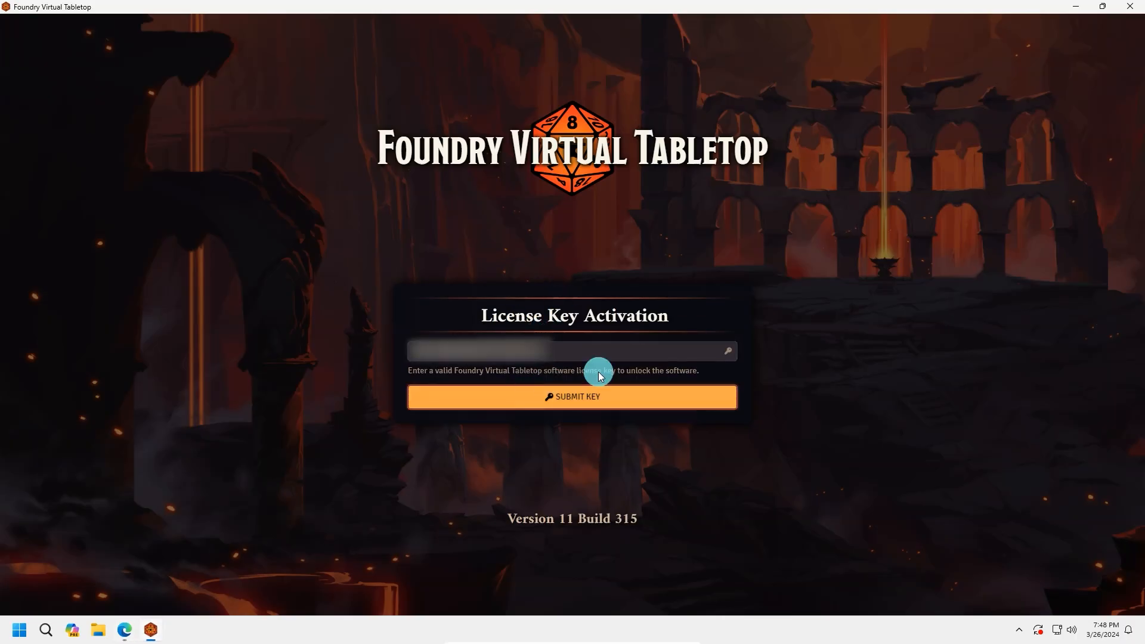
Submit the license key and agree to the End User License Agreement terms.
{"action": "left_click", "coordinate": [572, 397]}
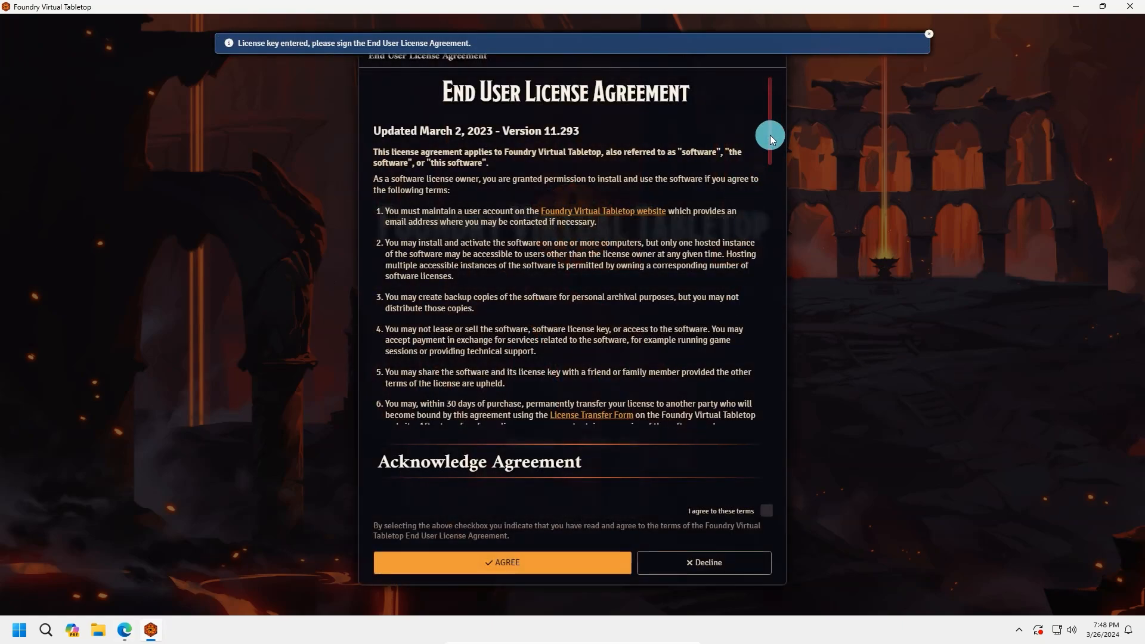
{"action": "scroll", "scroll_direction": "down", "scroll_amount": 3}
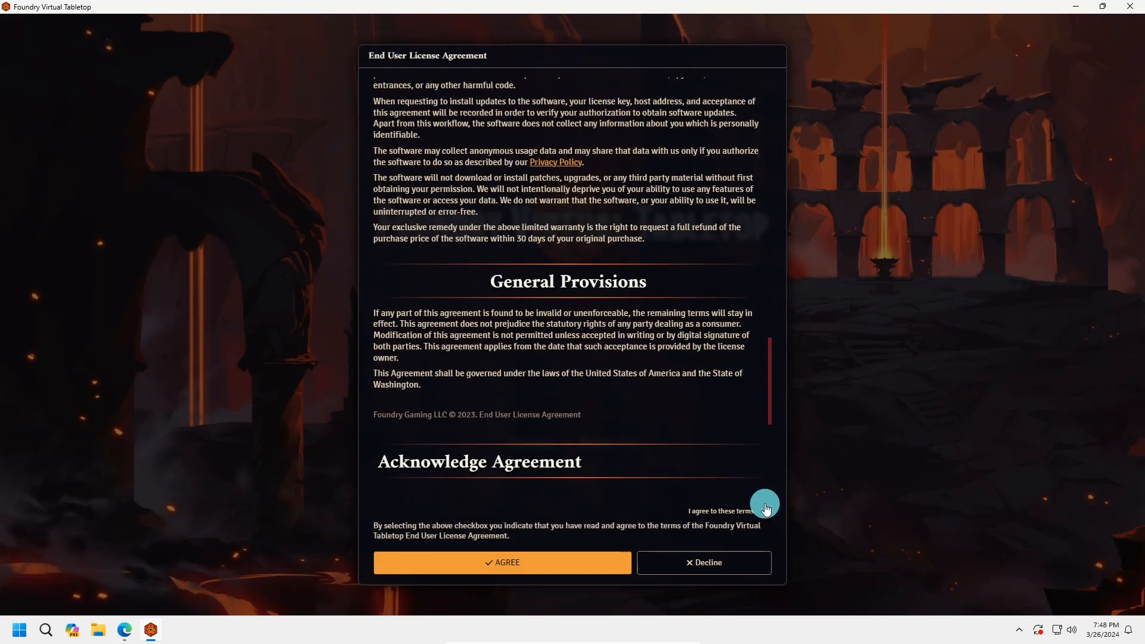
{"action": "left_click", "coordinate": [502, 563]}
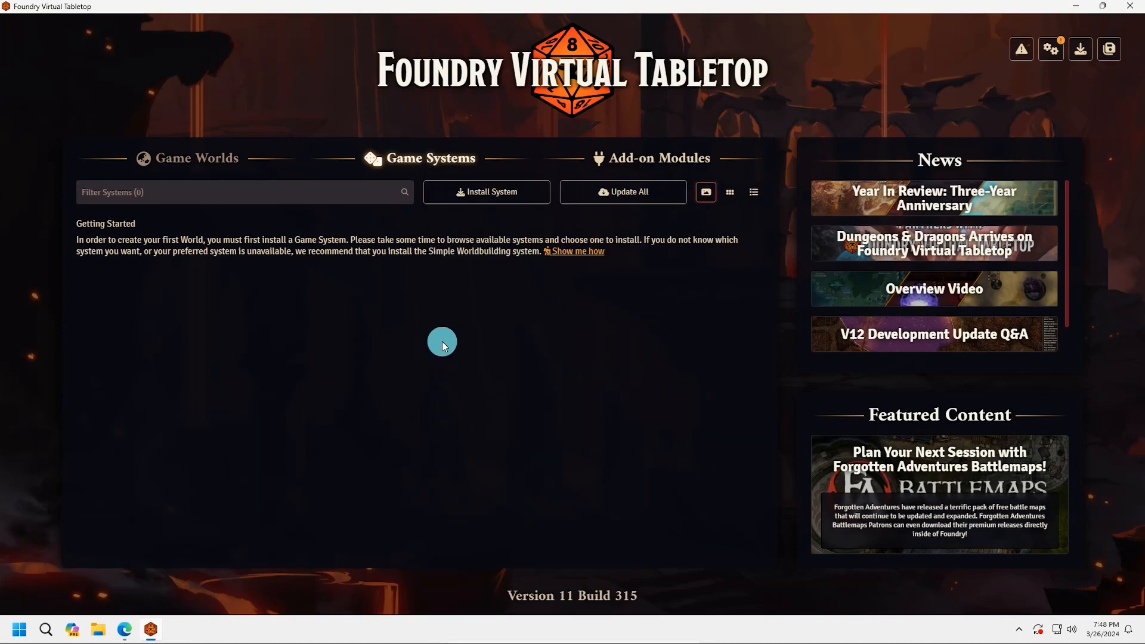
{"action": "mouse_move", "coordinate": [467, 415]}
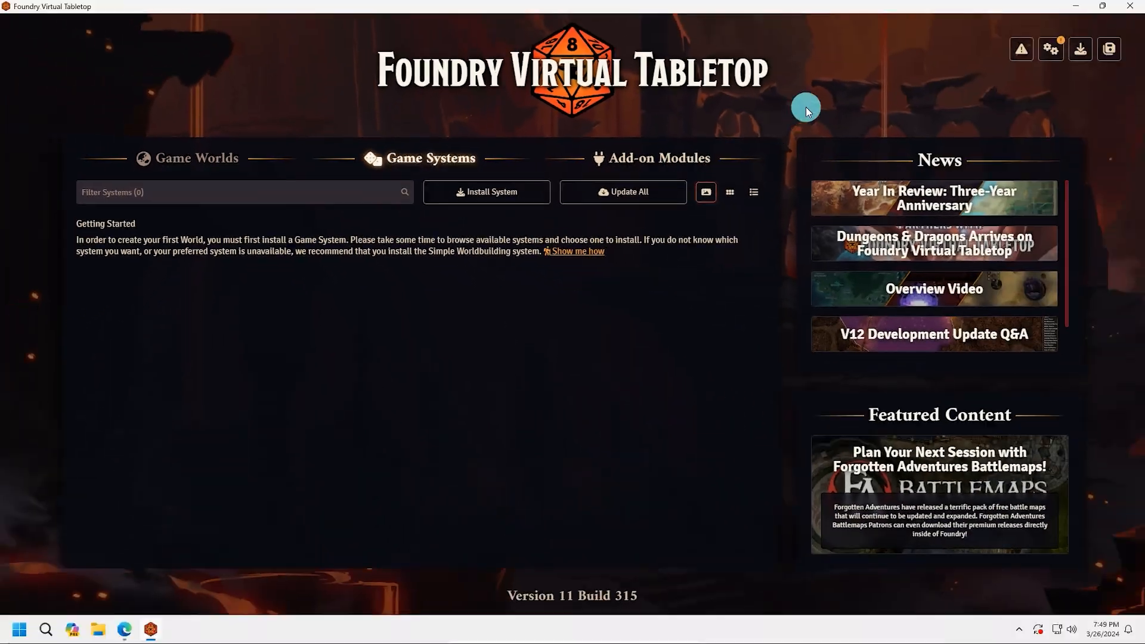
{"action": "mouse_move", "coordinate": [1038, 123]}
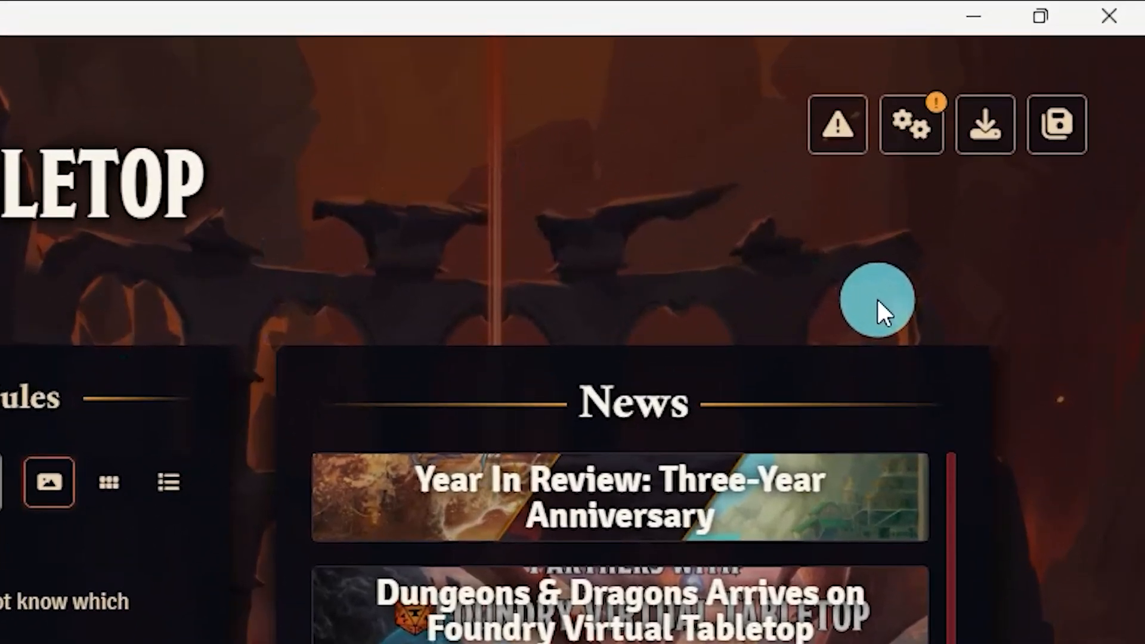
Begin editing the User Data Path and locate the FVTT folder under This PC.
{"action": "left_click", "coordinate": [911, 124]}
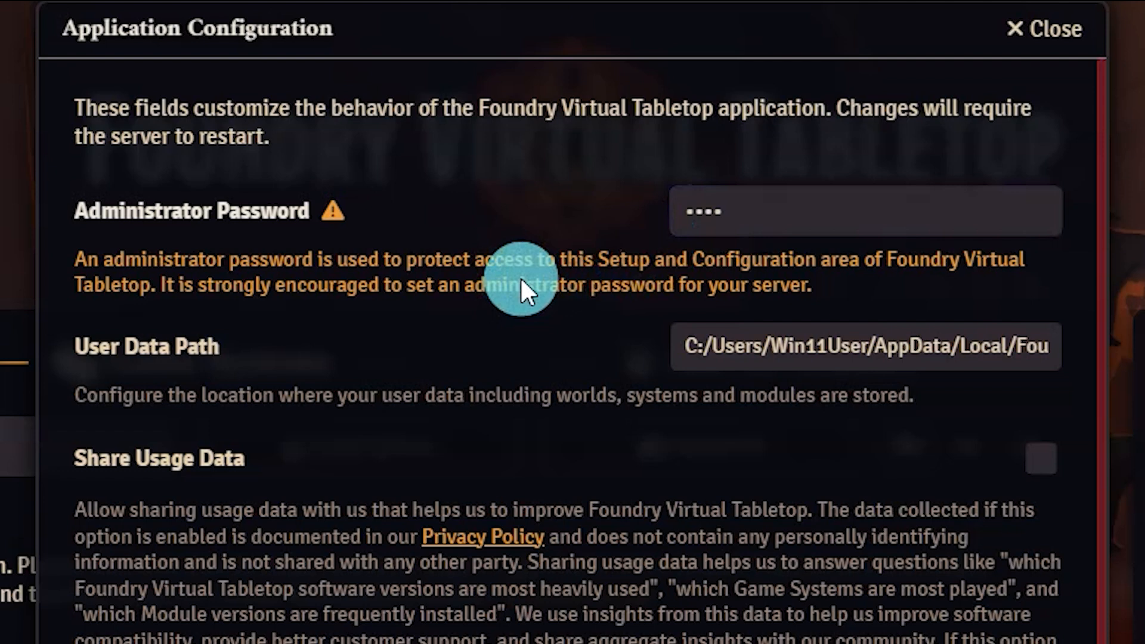
{"action": "mouse_move", "coordinate": [482, 313]}
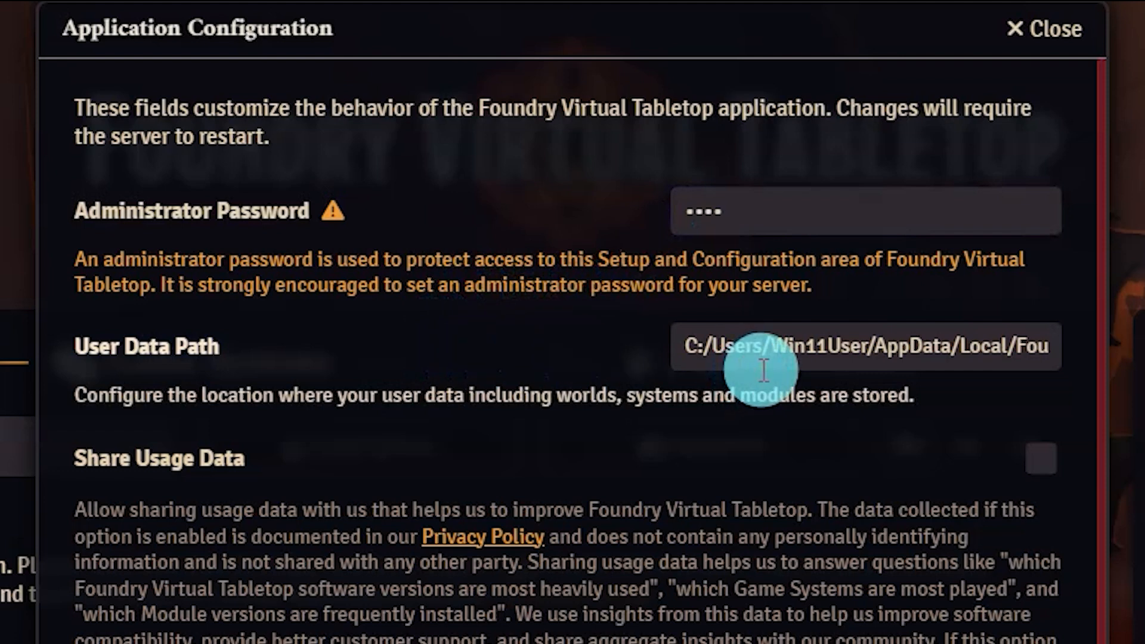
{"action": "mouse_move", "coordinate": [937, 359]}
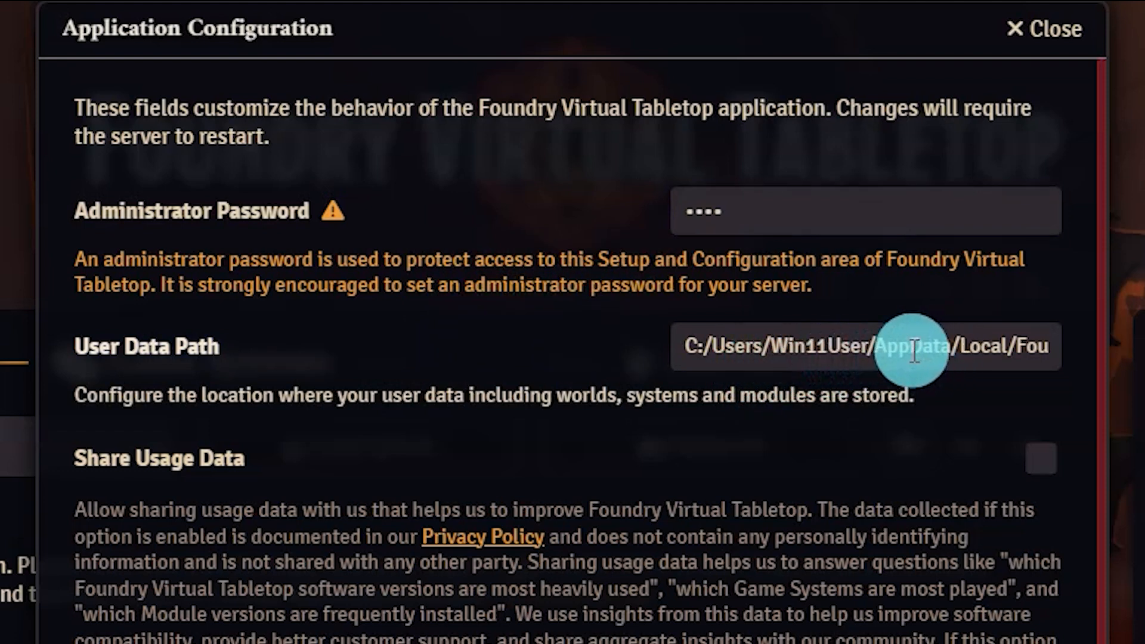
{"action": "mouse_move", "coordinate": [716, 410]}
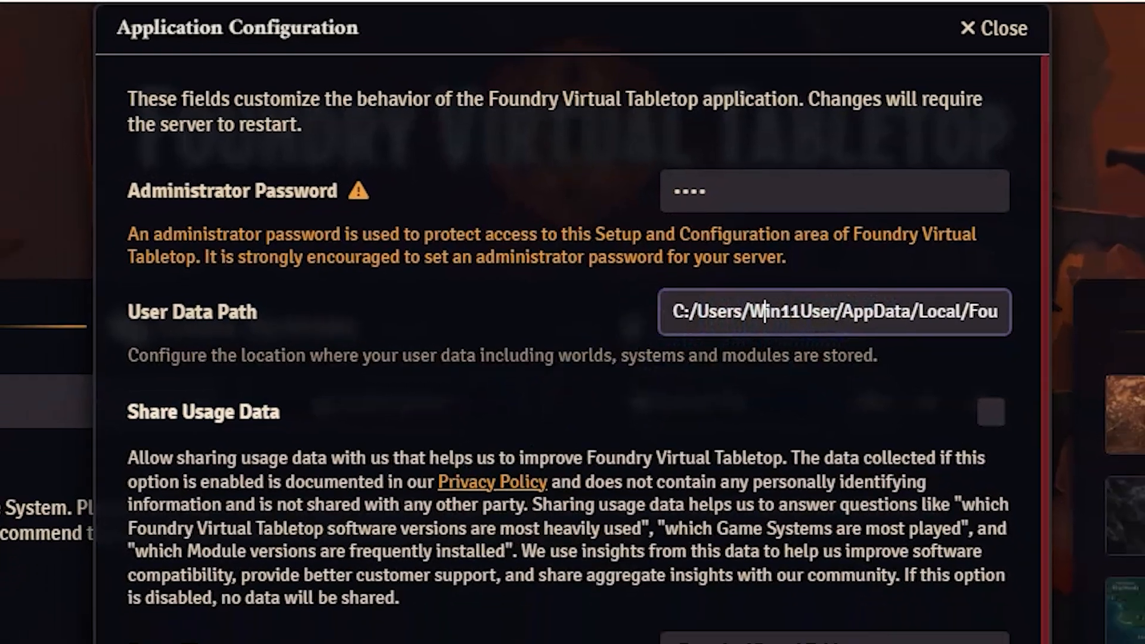
{"action": "left_click", "coordinate": [834, 313]}
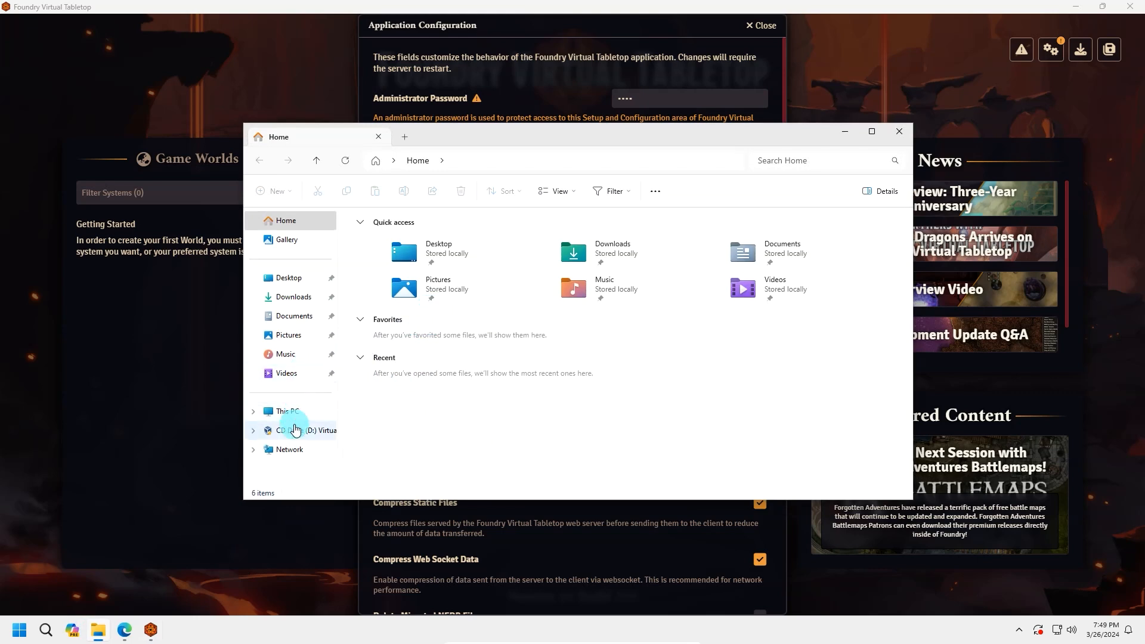
{"action": "left_click", "coordinate": [287, 411]}
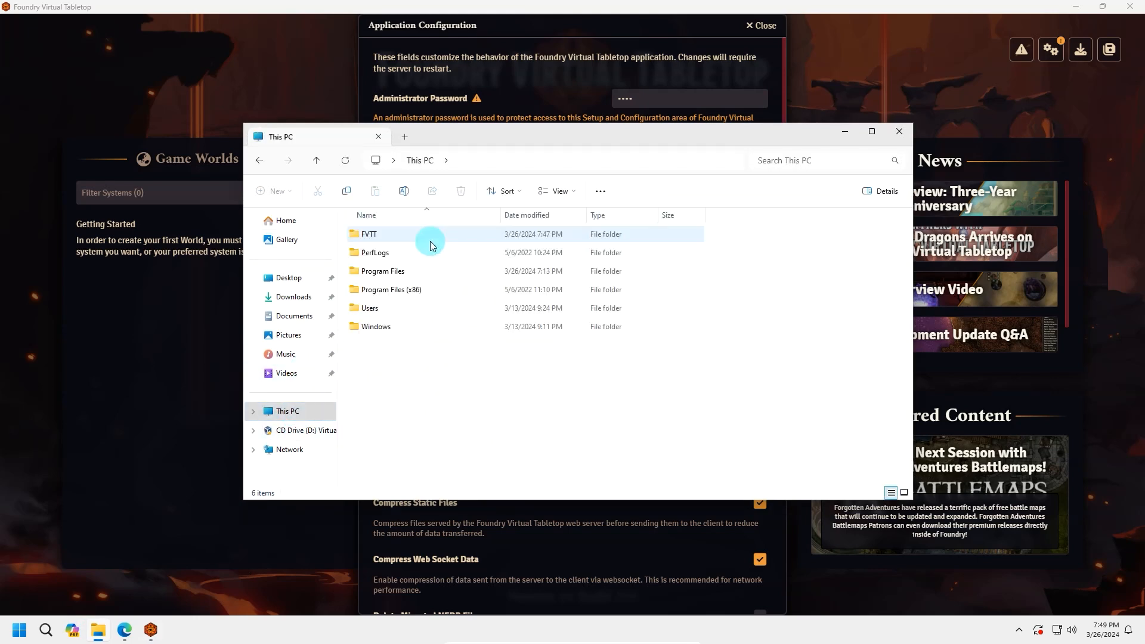
{"action": "double_click", "coordinate": [370, 234]}
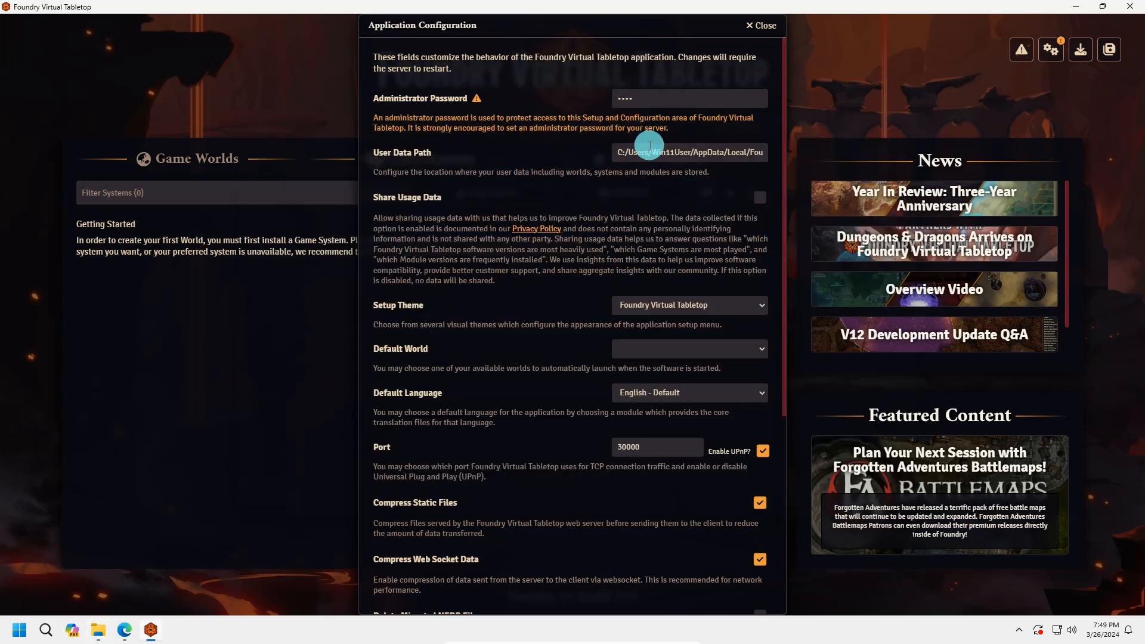
Set the user data path to C:\FVTT, save the configuration and confirm the server restart.
{"action": "type", "text": "C:\\FVTT"}
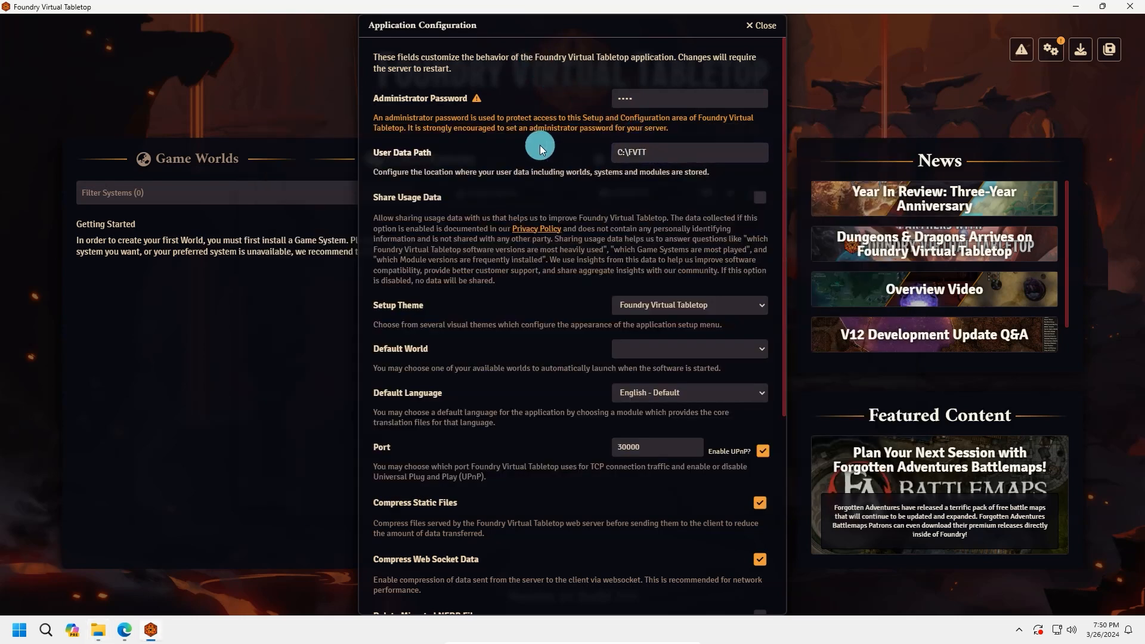
{"action": "scroll", "scroll_direction": "down", "scroll_amount": 3}
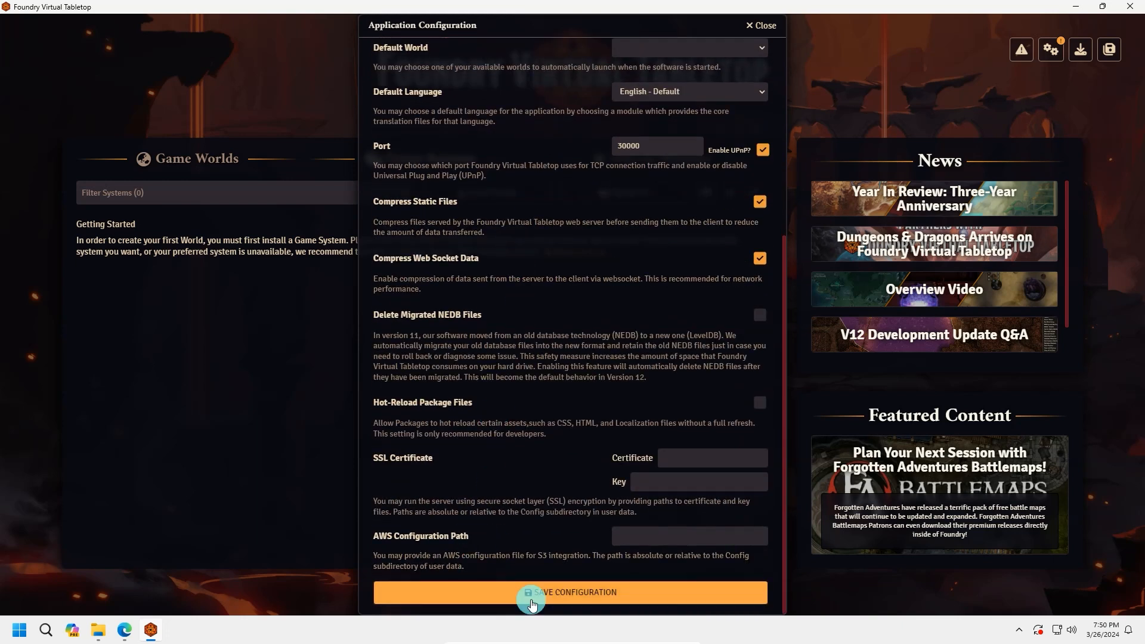
{"action": "left_click", "coordinate": [532, 591]}
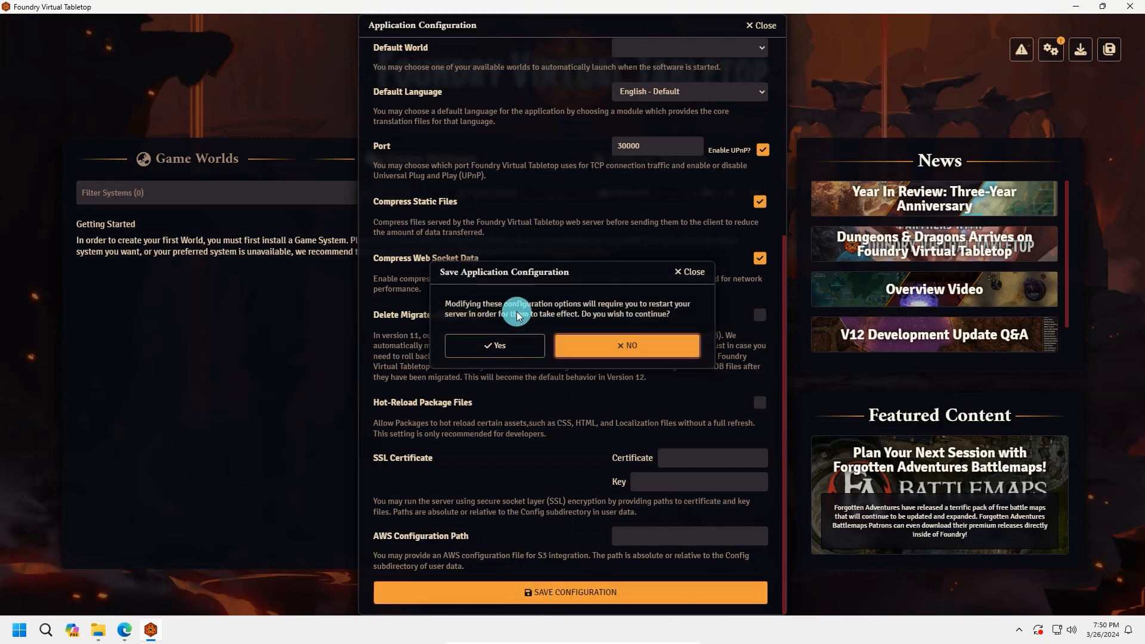
{"action": "left_click", "coordinate": [494, 346]}
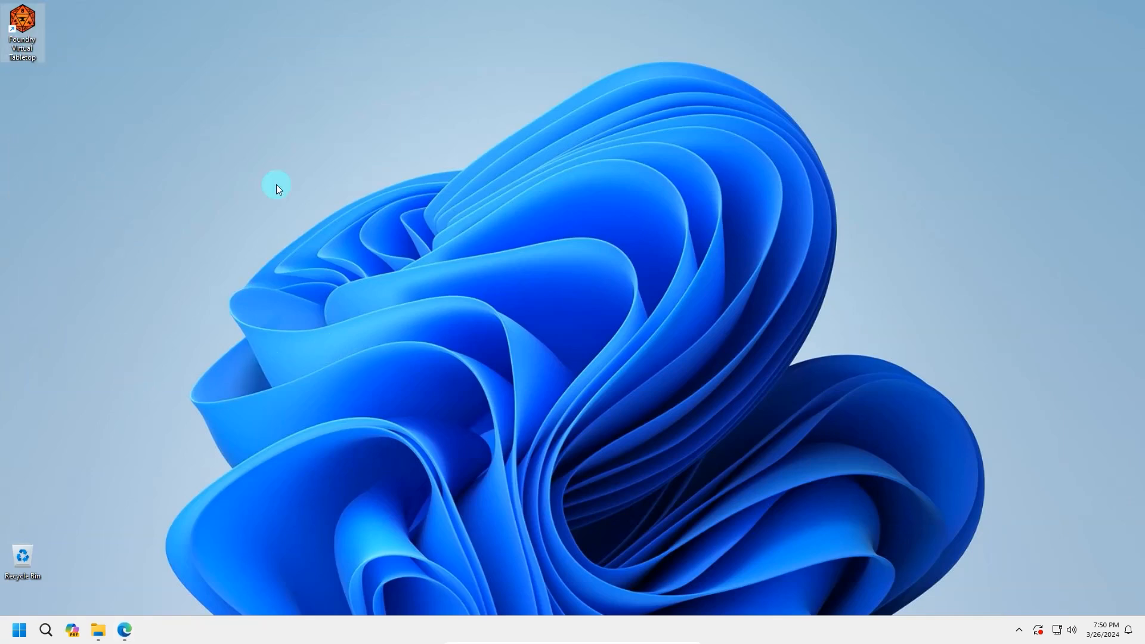
Relaunch Foundry from the desktop shortcut and log in with the administrator password.
{"action": "double_click", "coordinate": [21, 17]}
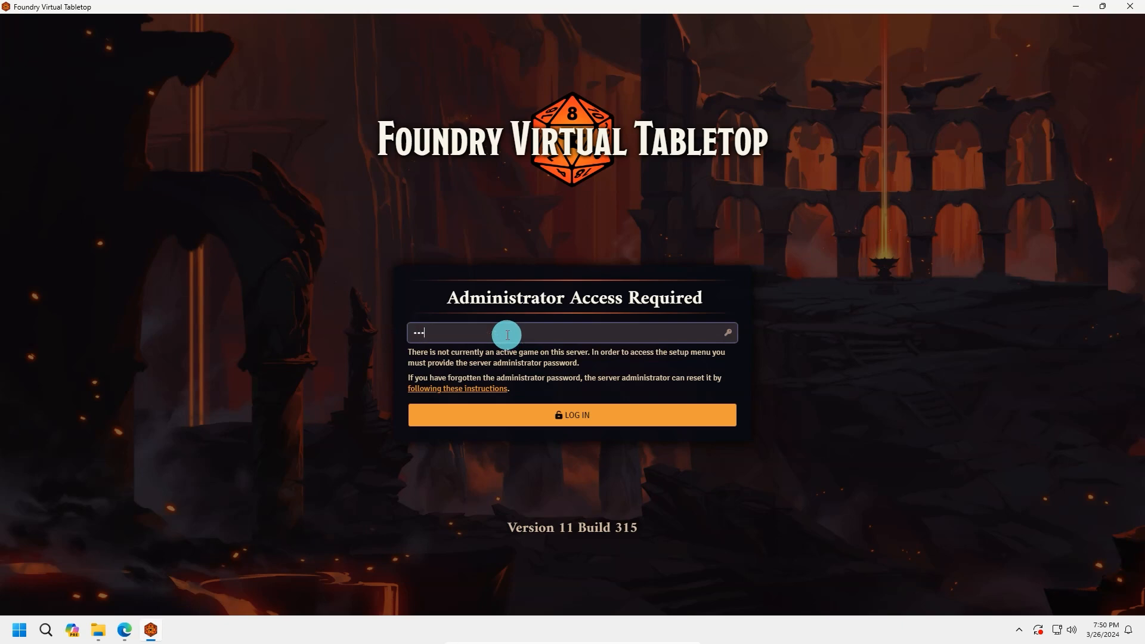
{"action": "left_click", "coordinate": [572, 415]}
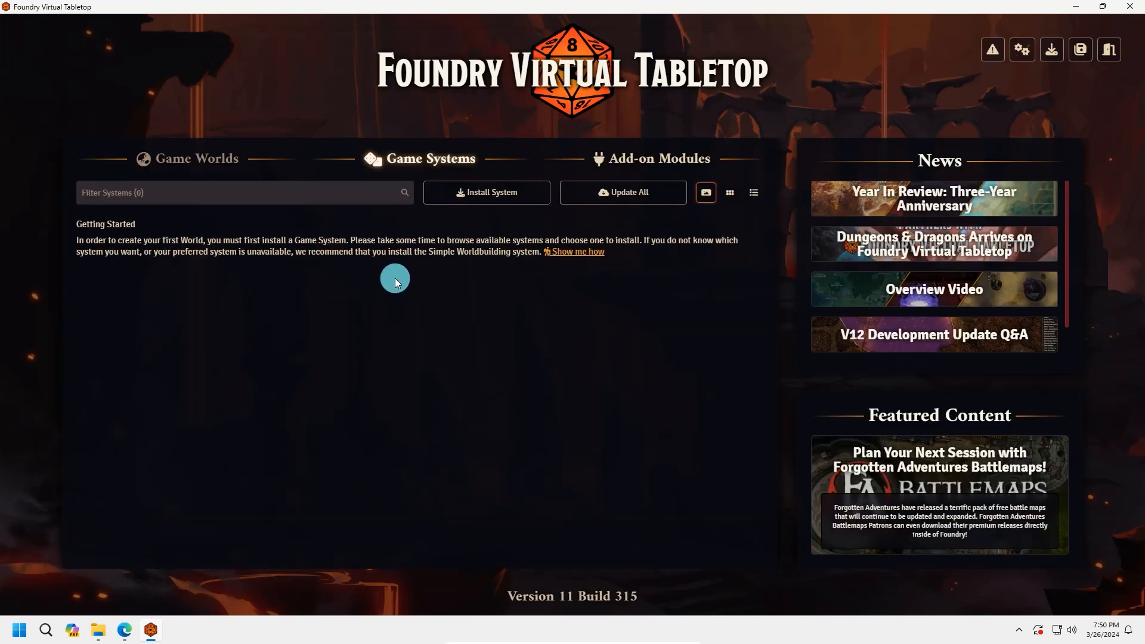
{"action": "mouse_move", "coordinate": [331, 303]}
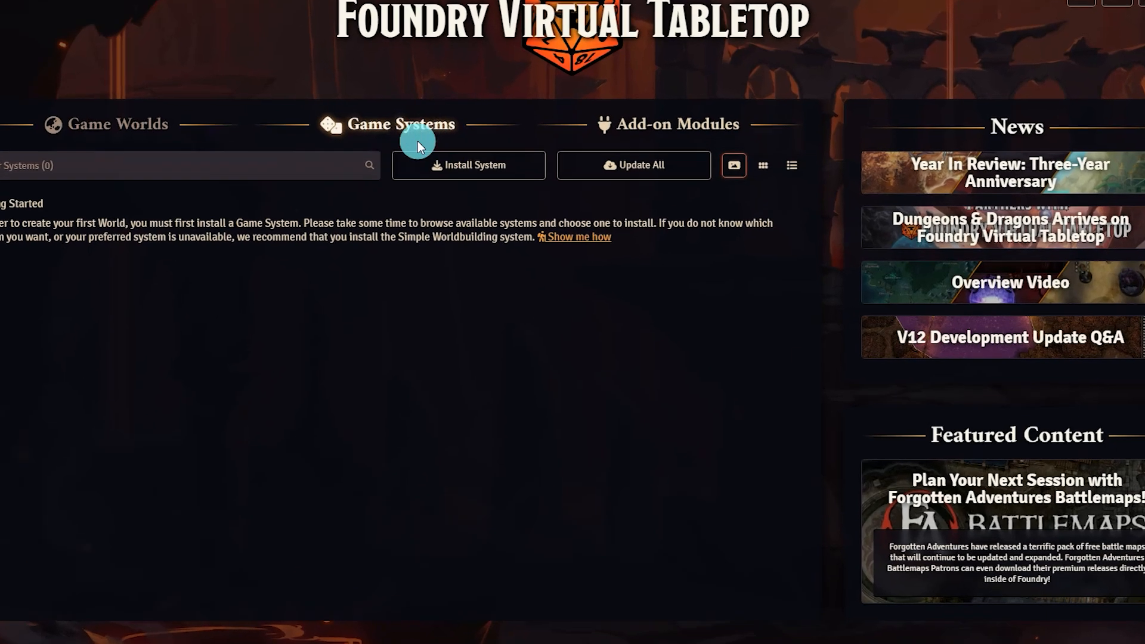
Search the catalogue for 'dungeons', install Dungeons & Dragons Fifth Edition and view installed systems.
{"action": "left_click", "coordinate": [468, 165]}
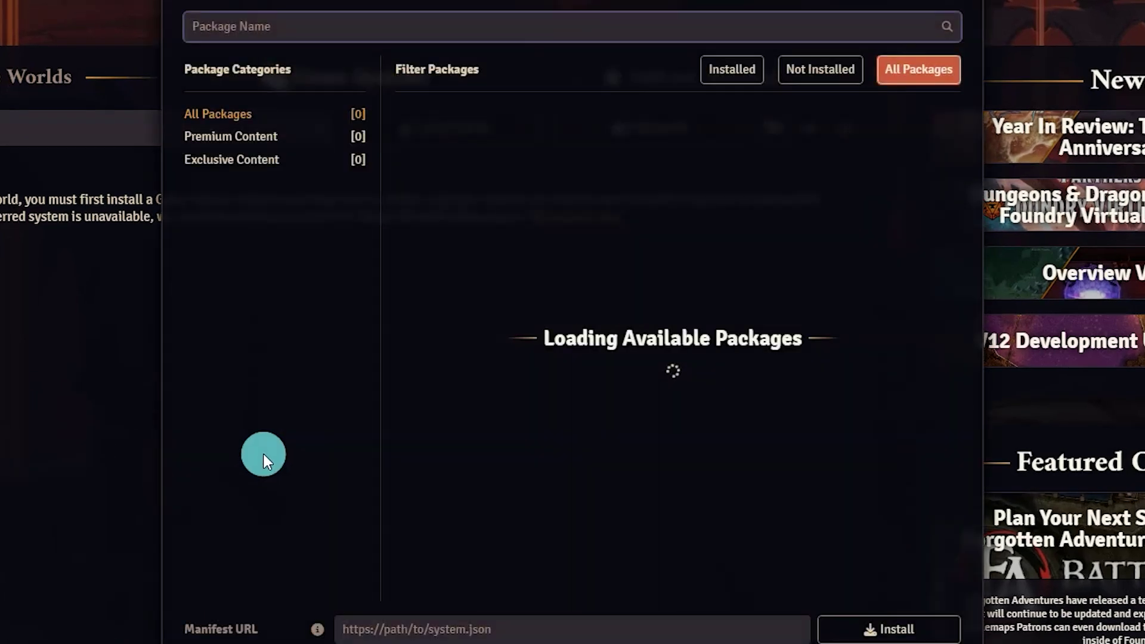
{"action": "type", "text": "dungeons"}
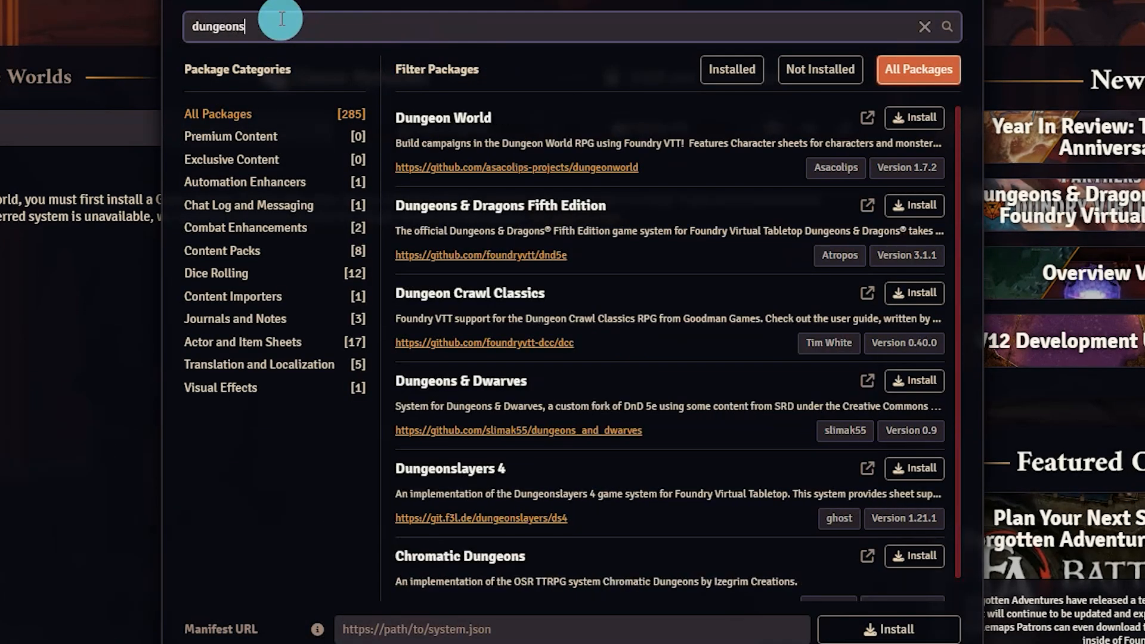
{"action": "scroll", "scroll_direction": "down", "scroll_amount": 3}
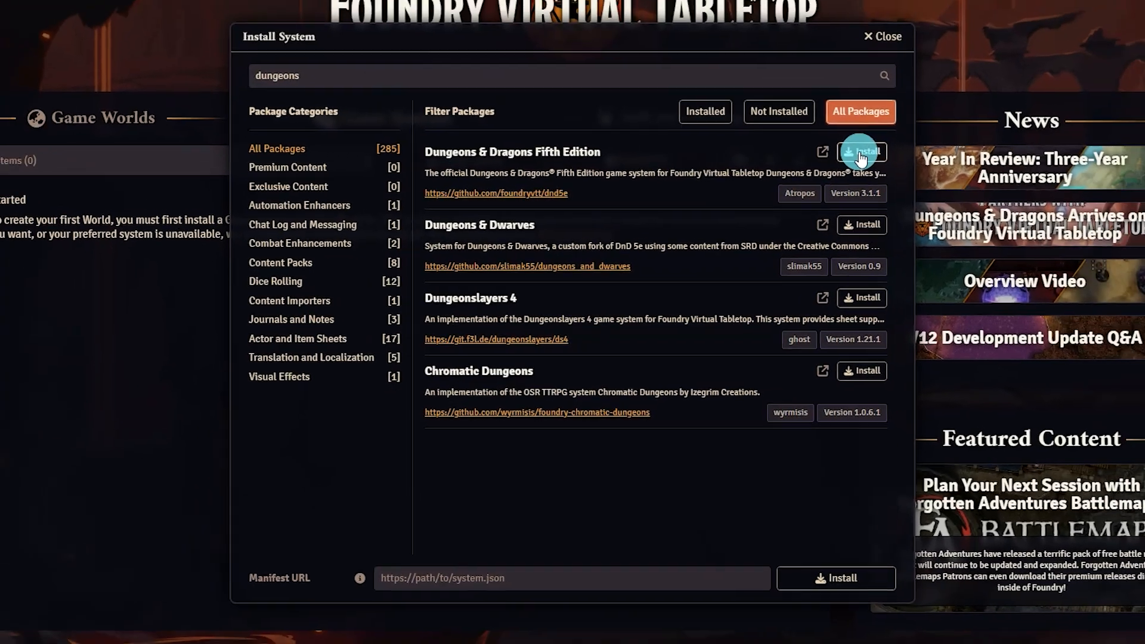
{"action": "left_click", "coordinate": [862, 152]}
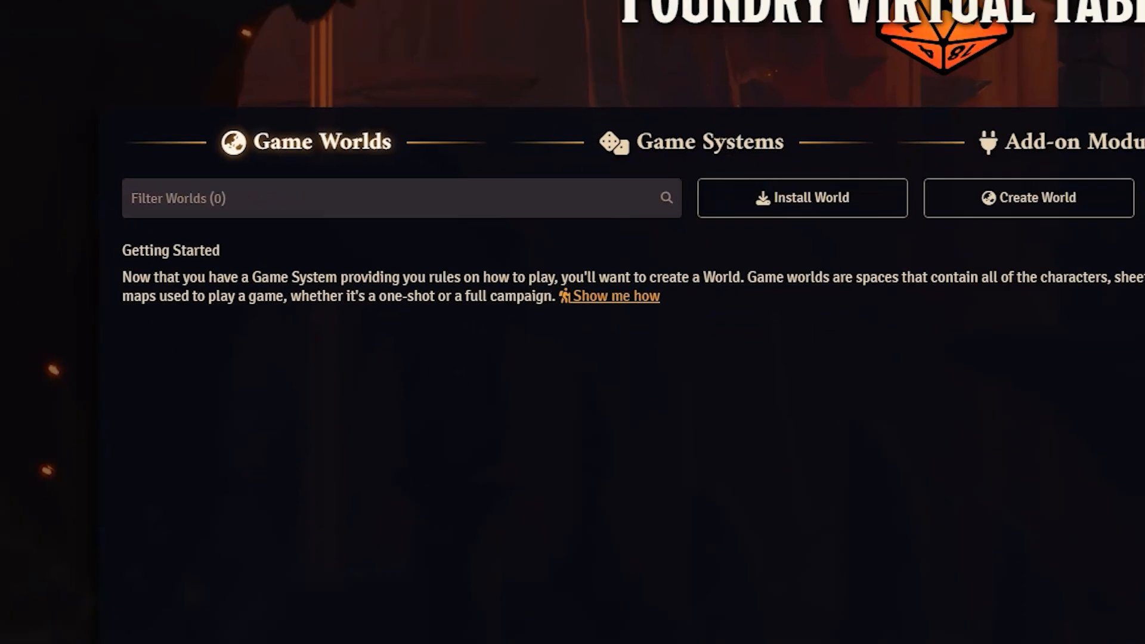
{"action": "left_click", "coordinate": [410, 159]}
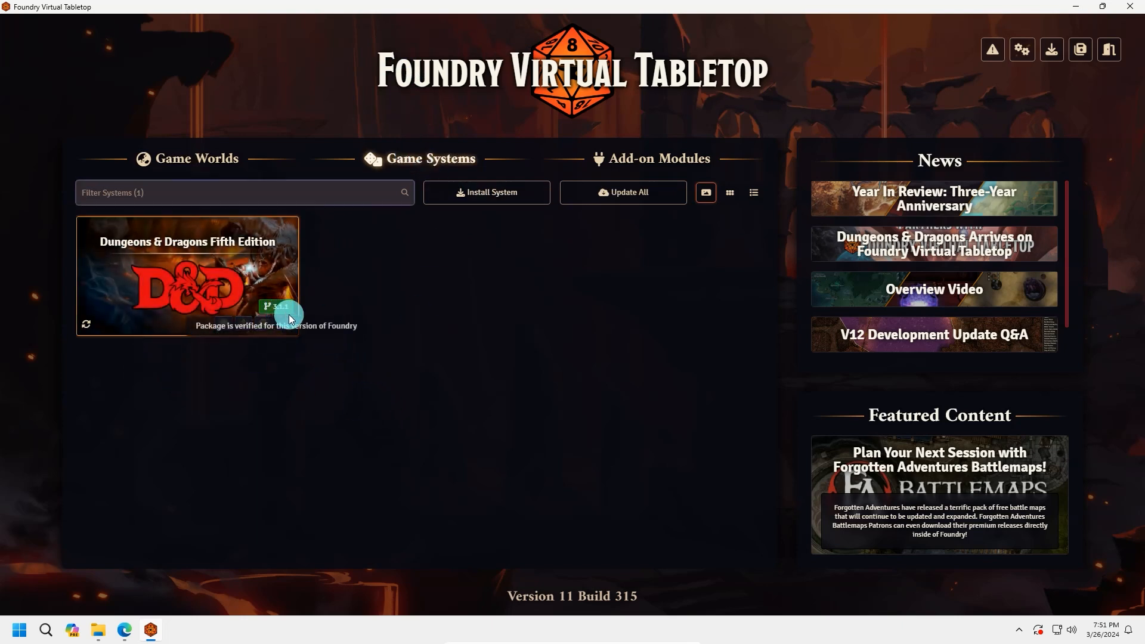
{"action": "mouse_move", "coordinate": [403, 381]}
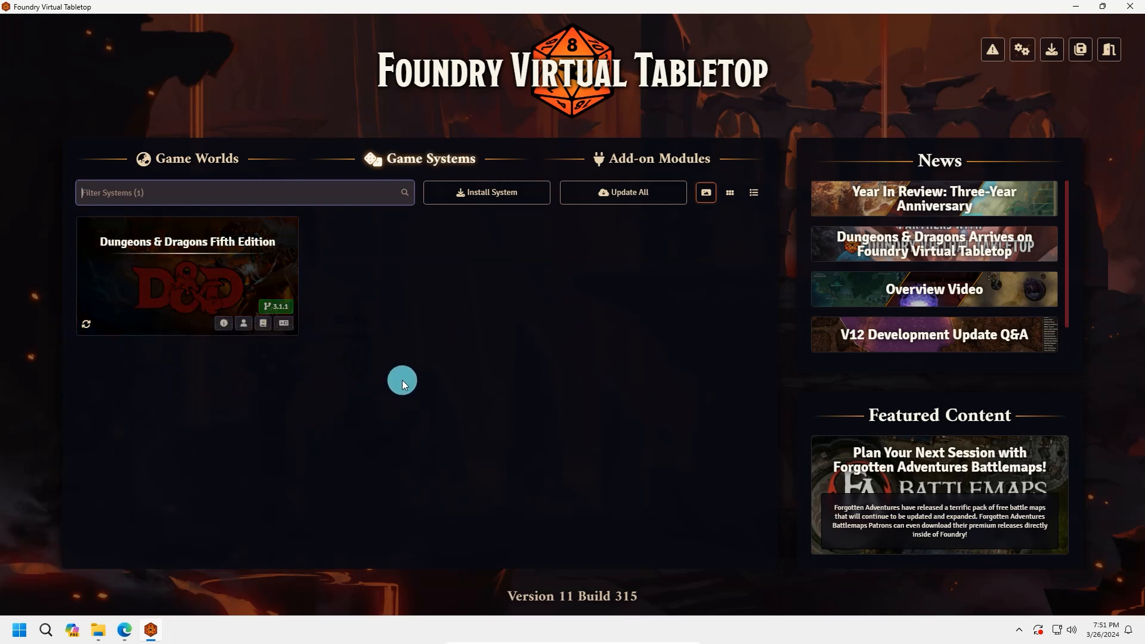
{"action": "mouse_move", "coordinate": [200, 165]}
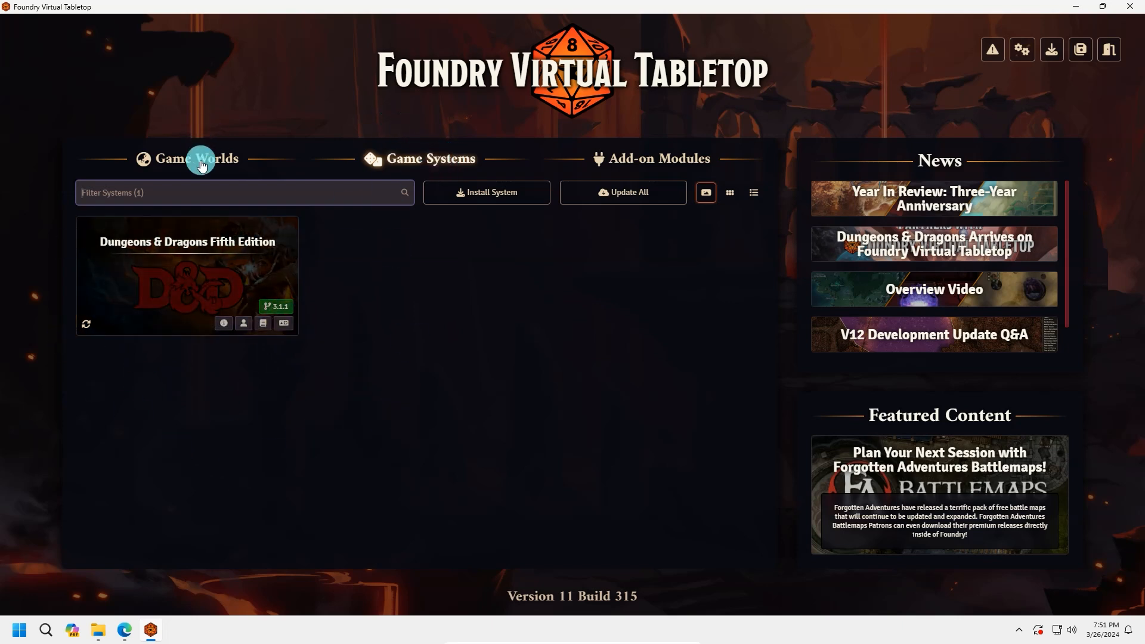
Create a world titled DiceEdgeWorld using the Dungeons & Dragons Fifth Edition system.
{"action": "left_click", "coordinate": [200, 158]}
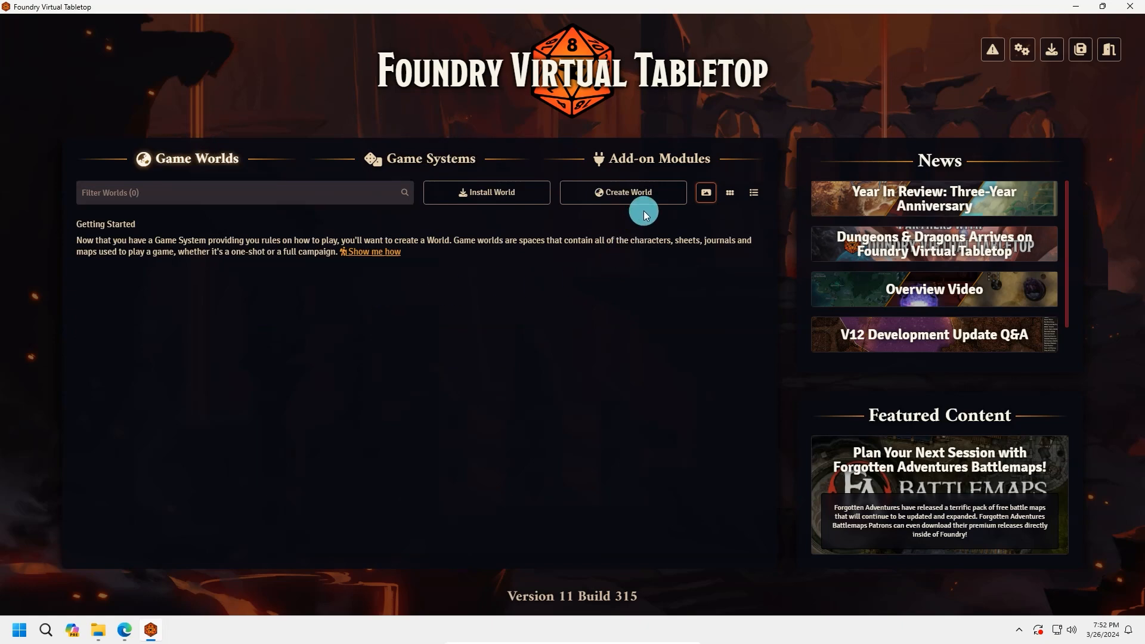
{"action": "left_click", "coordinate": [622, 192]}
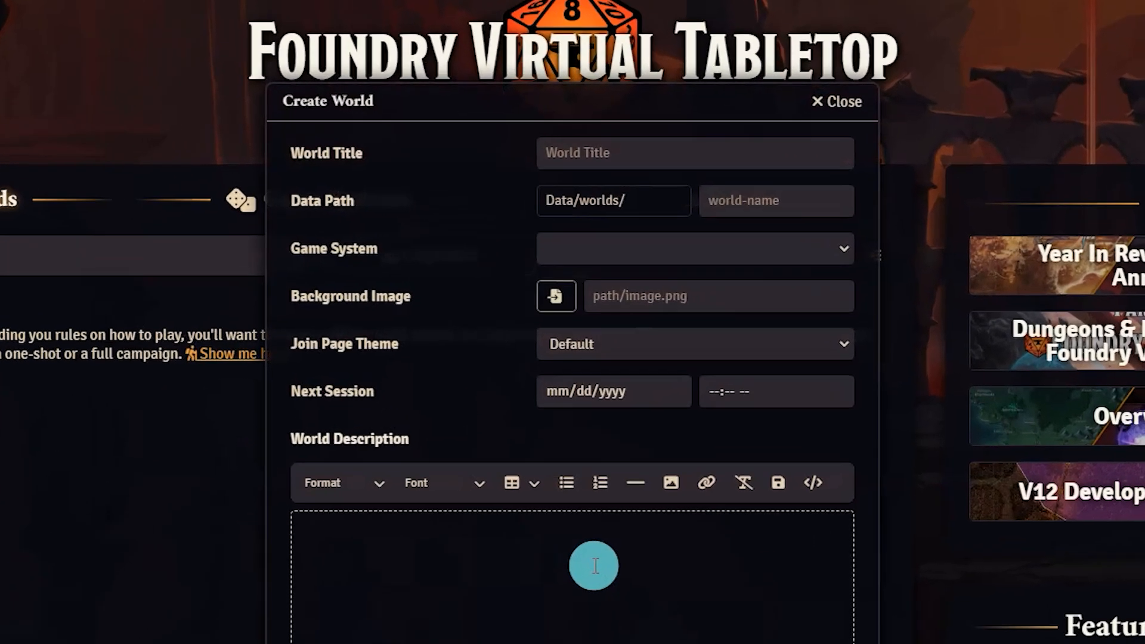
{"action": "type", "text": "DiceEdgeWorld"}
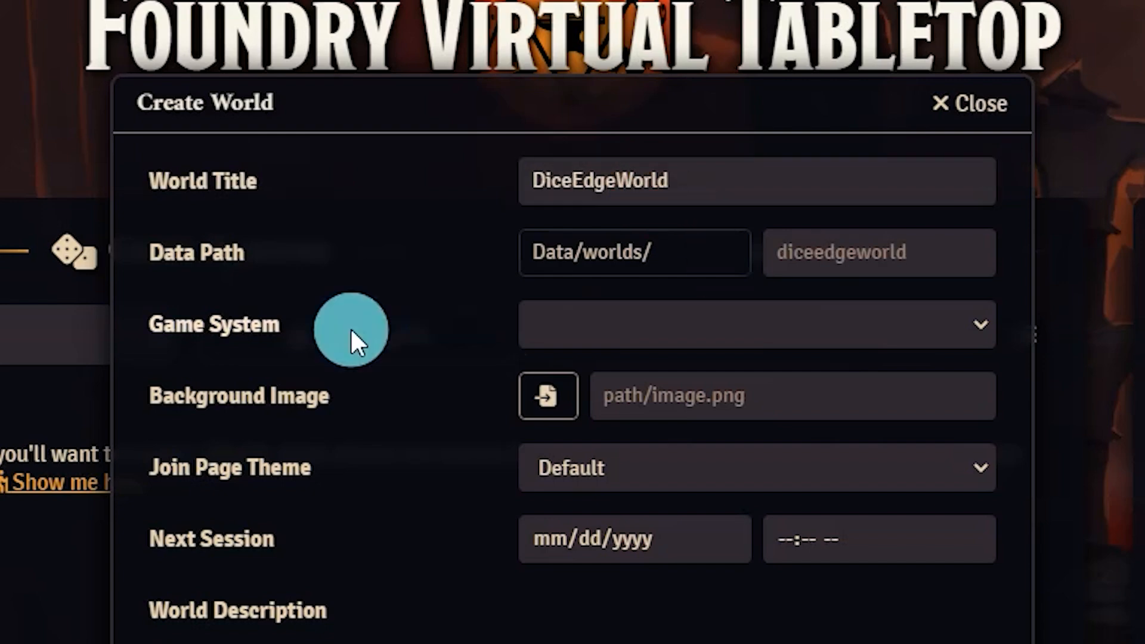
{"action": "left_click", "coordinate": [756, 324]}
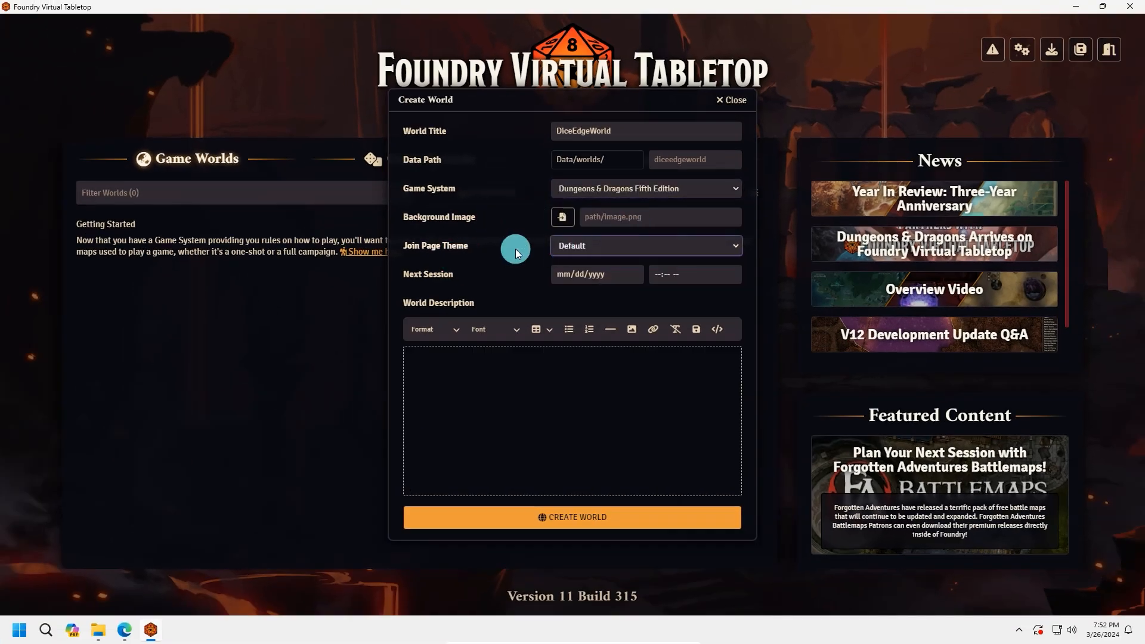
{"action": "left_click", "coordinate": [456, 395]}
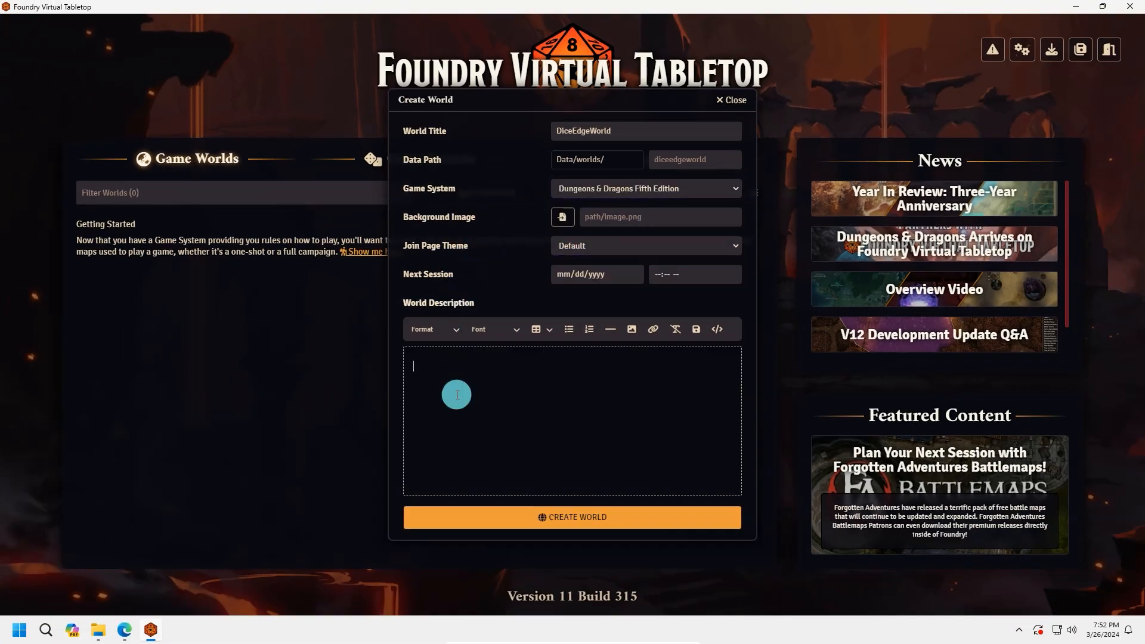
{"action": "left_click", "coordinate": [716, 329]}
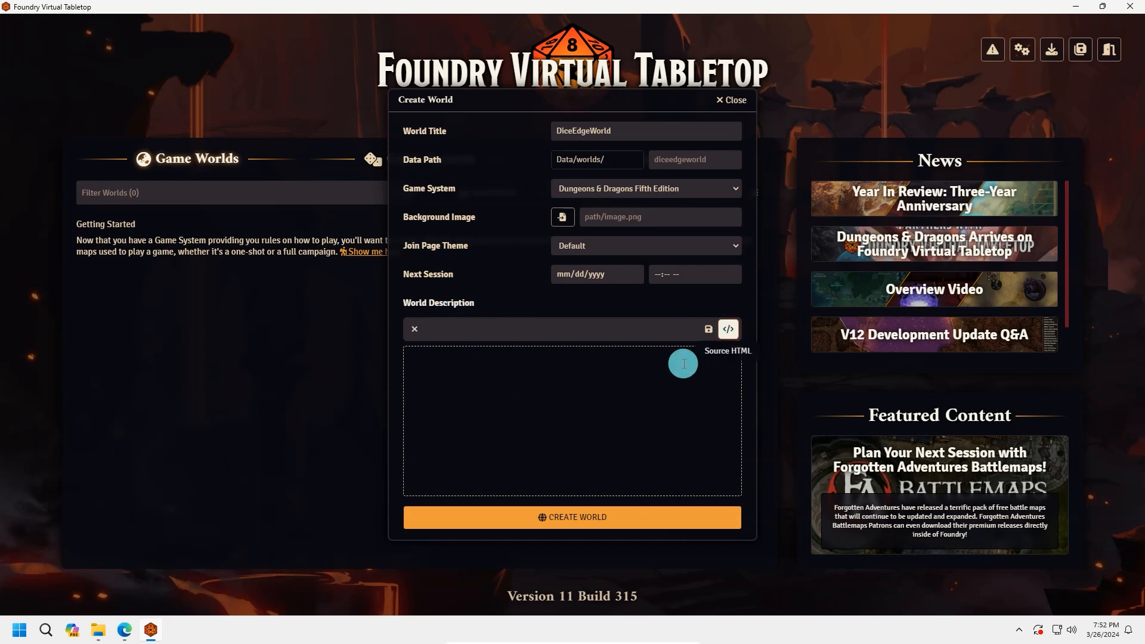
{"action": "left_click", "coordinate": [727, 329]}
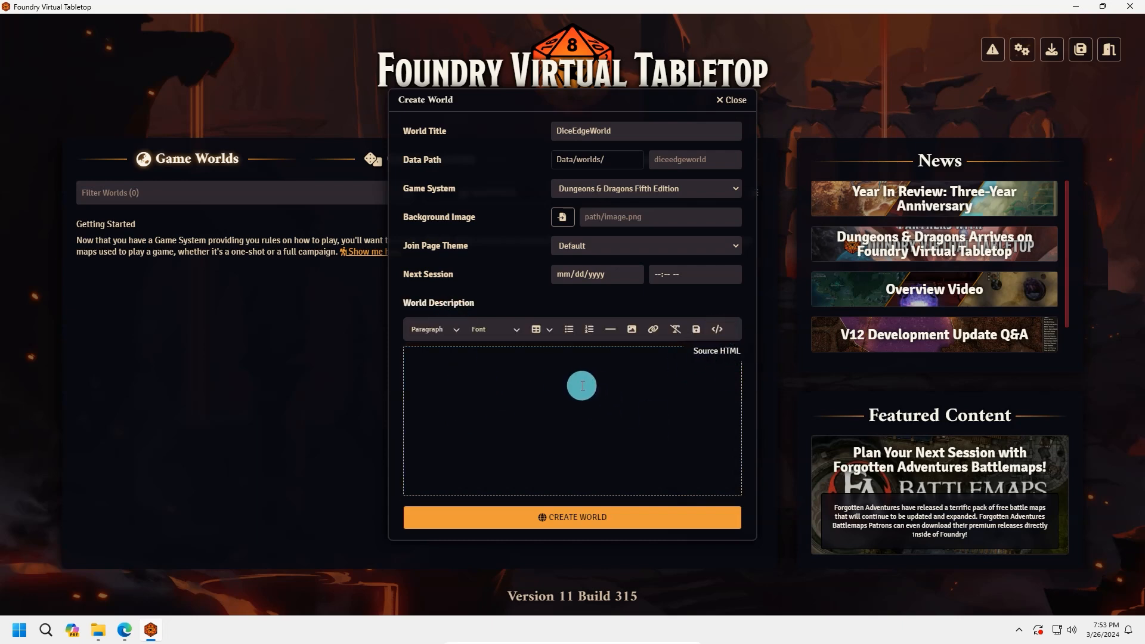
{"action": "left_click", "coordinate": [573, 516]}
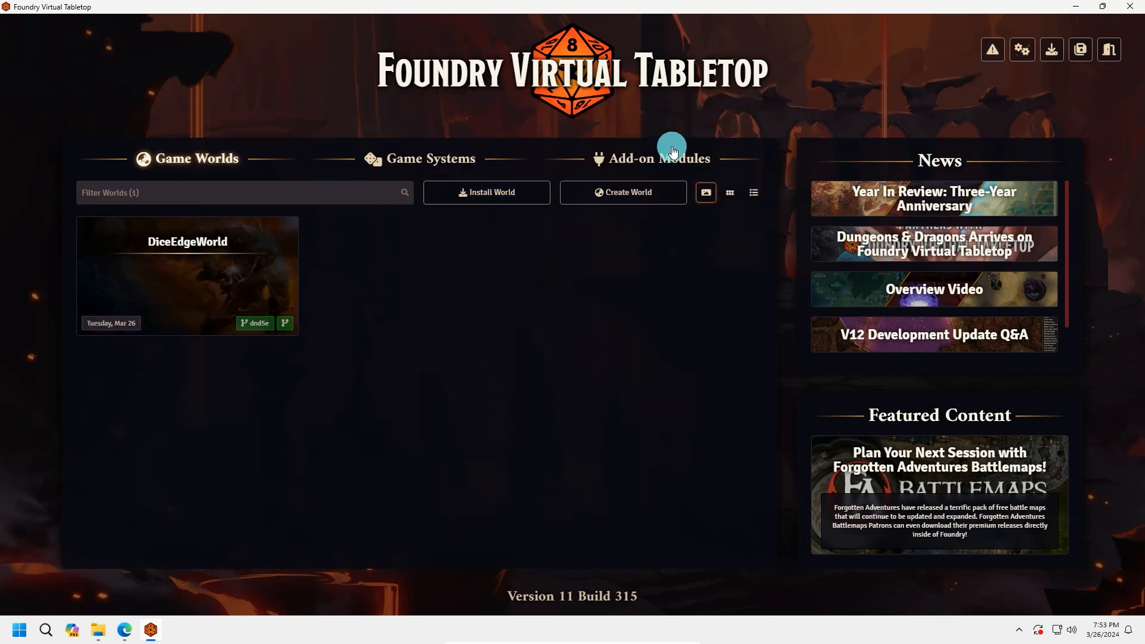
View the installed add-on modules list, which is empty.
{"action": "left_click", "coordinate": [673, 159]}
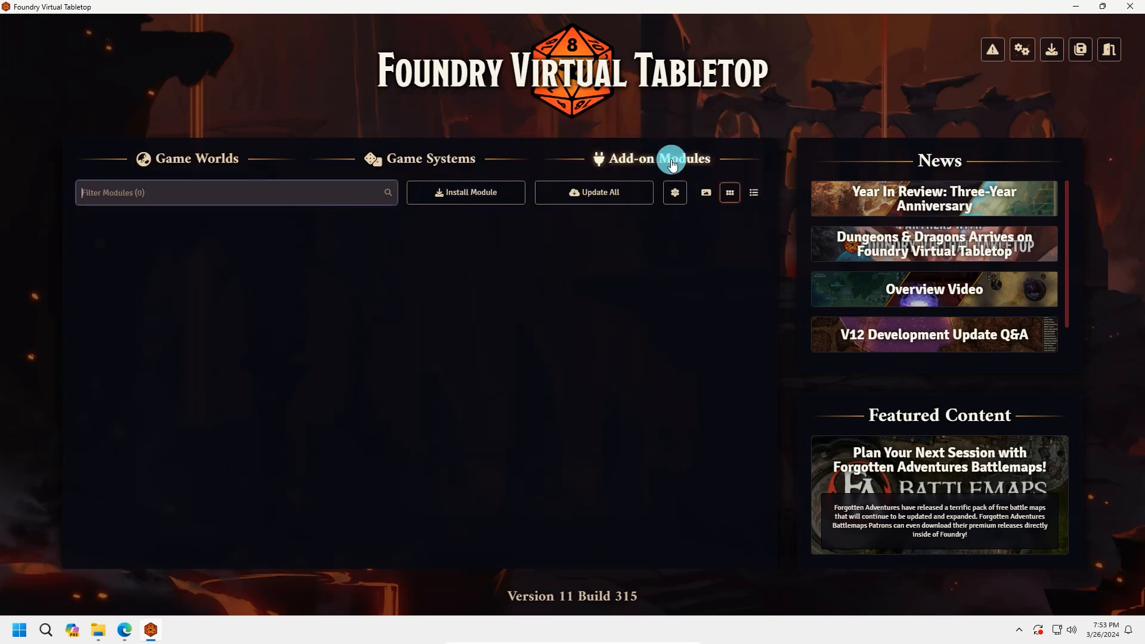
{"action": "mouse_move", "coordinate": [432, 313]}
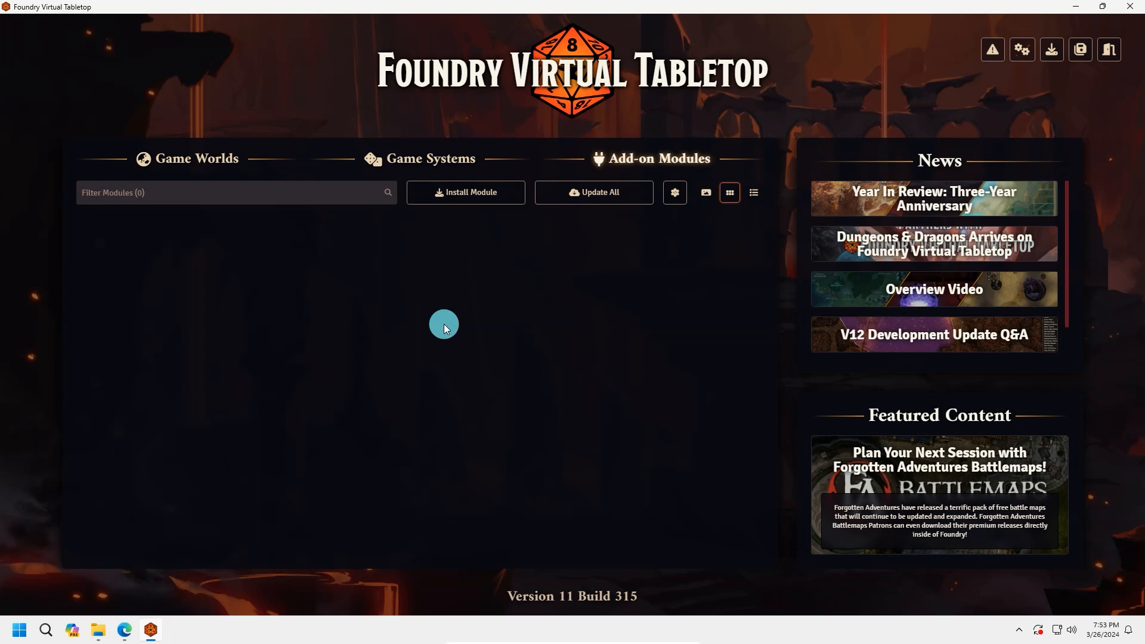
{"action": "mouse_move", "coordinate": [256, 219]}
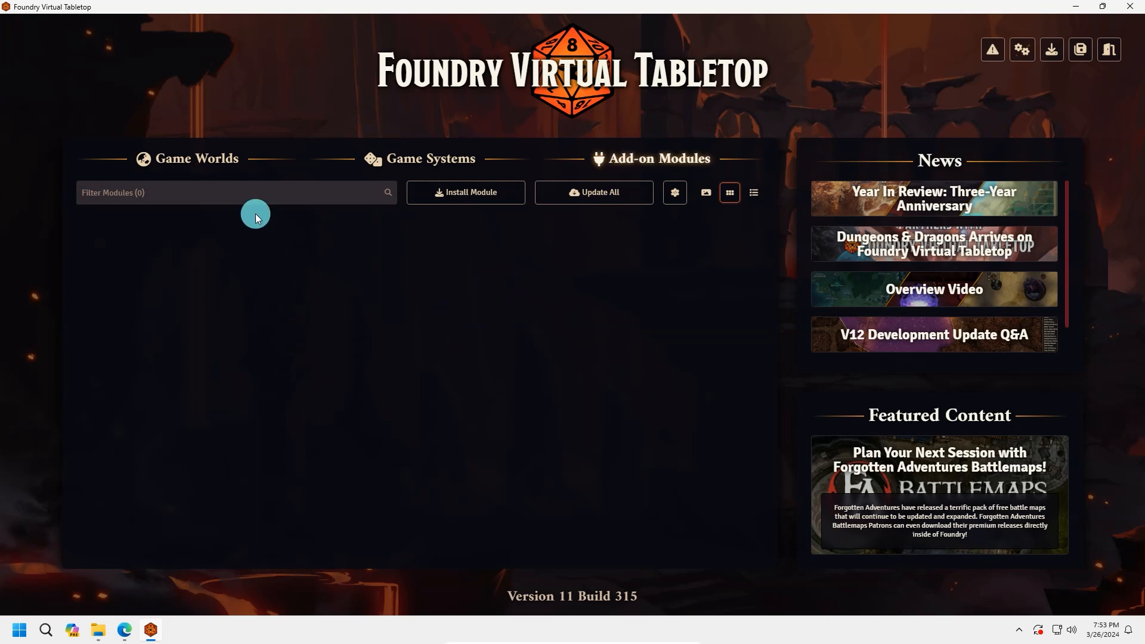
Launch DiceEdgeWorld from Game Worlds and join the session as Gamemaster.
{"action": "left_click", "coordinate": [187, 157]}
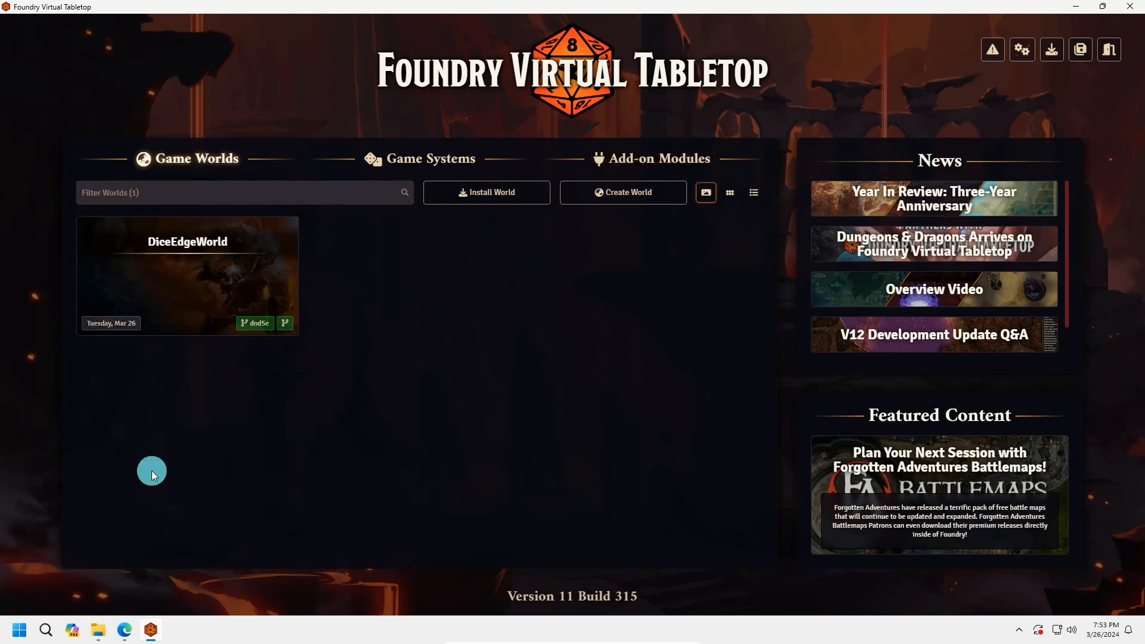
{"action": "mouse_move", "coordinate": [179, 291]}
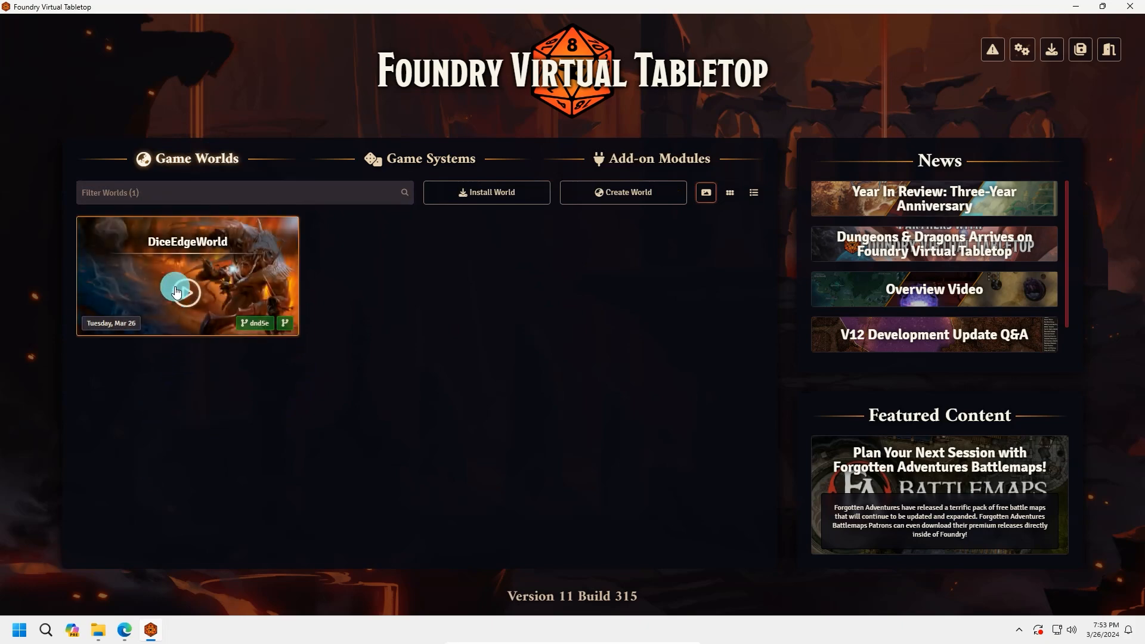
{"action": "left_click", "coordinate": [179, 291]}
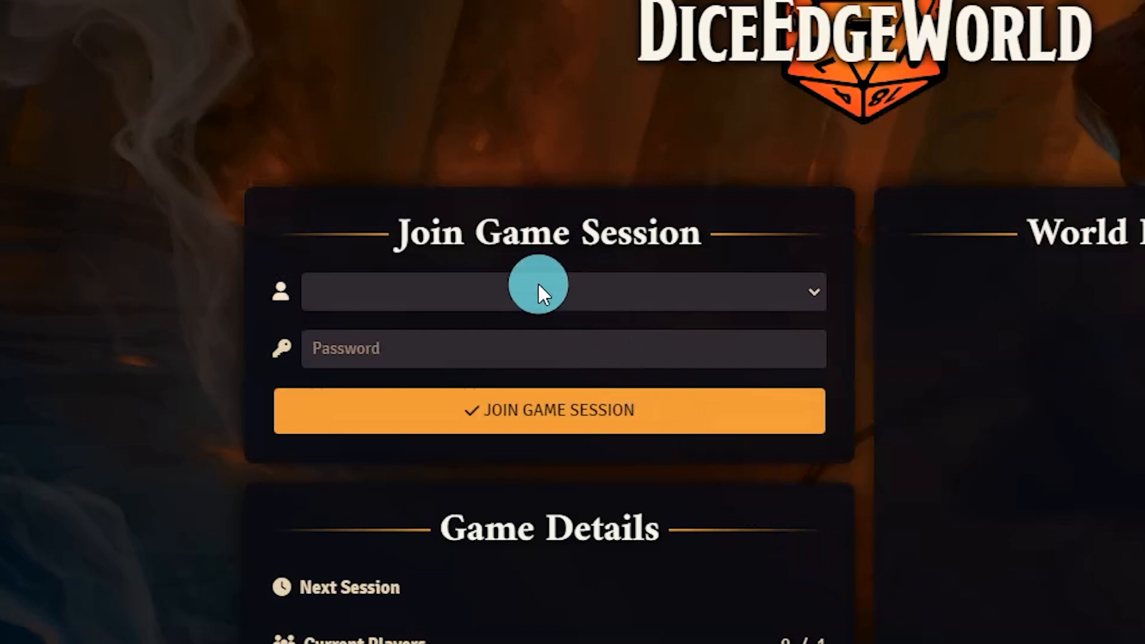
{"action": "mouse_move", "coordinate": [456, 241]}
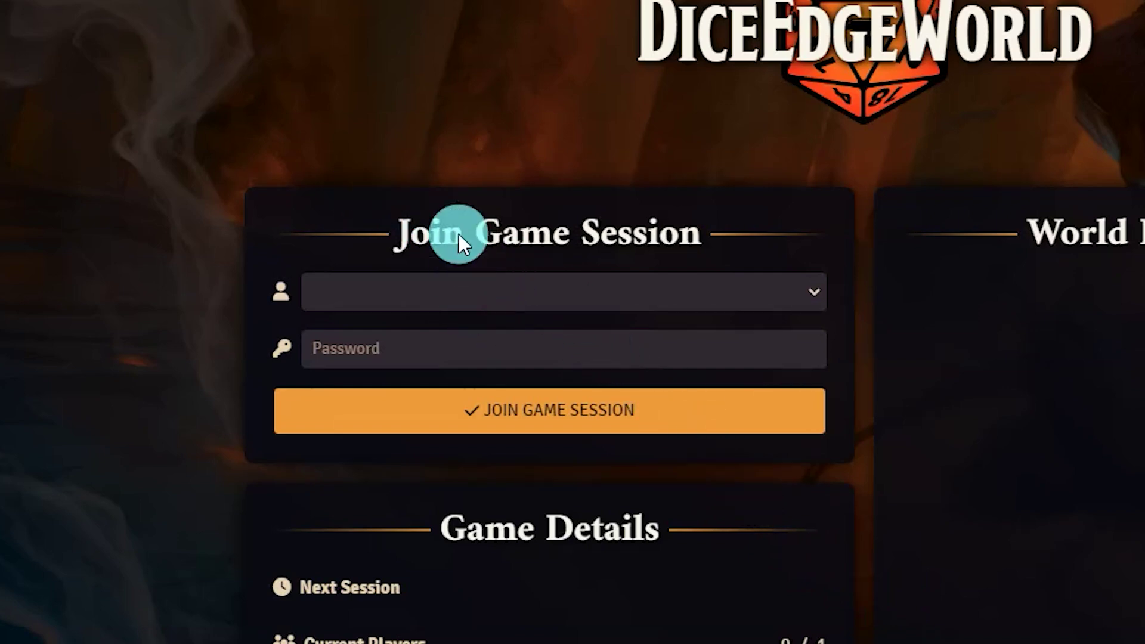
{"action": "left_click", "coordinate": [562, 304]}
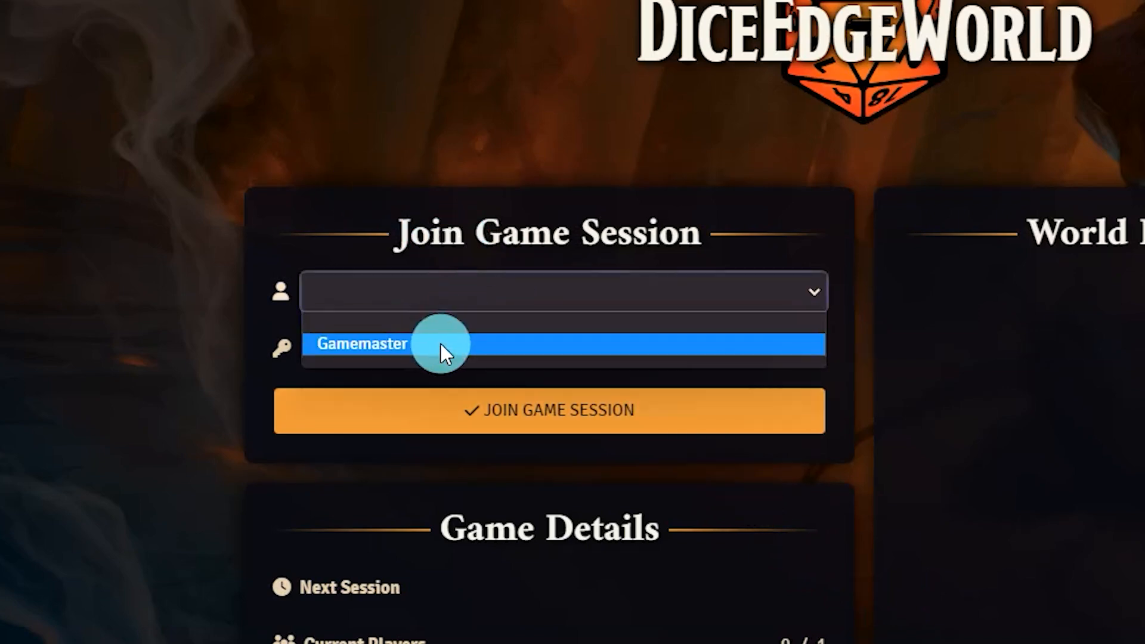
{"action": "left_click", "coordinate": [438, 352]}
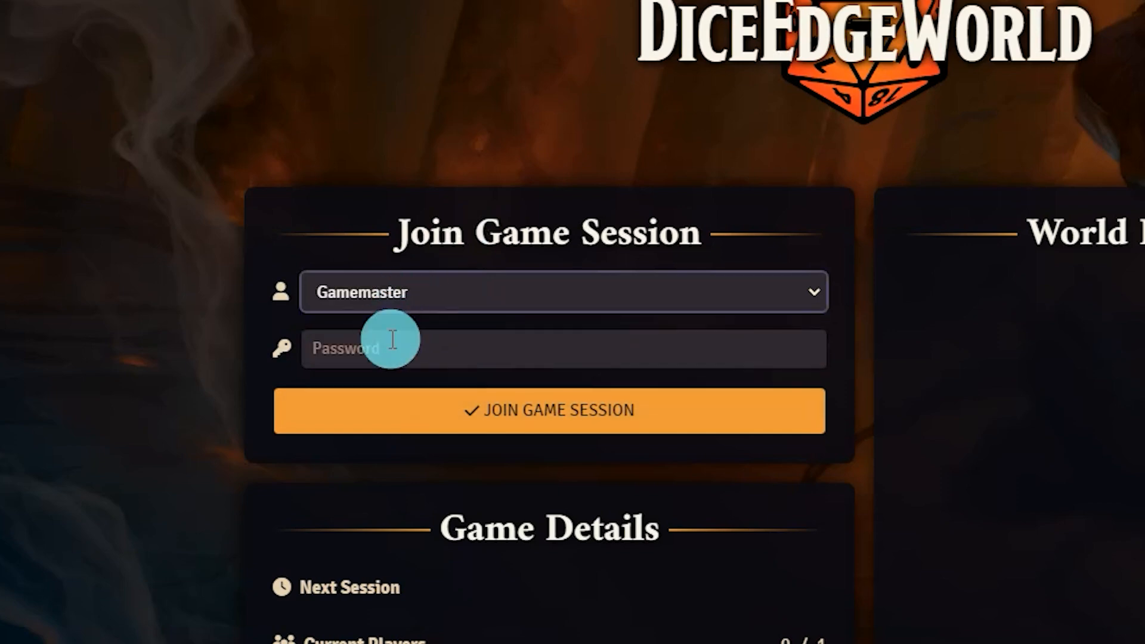
{"action": "mouse_move", "coordinate": [355, 395]}
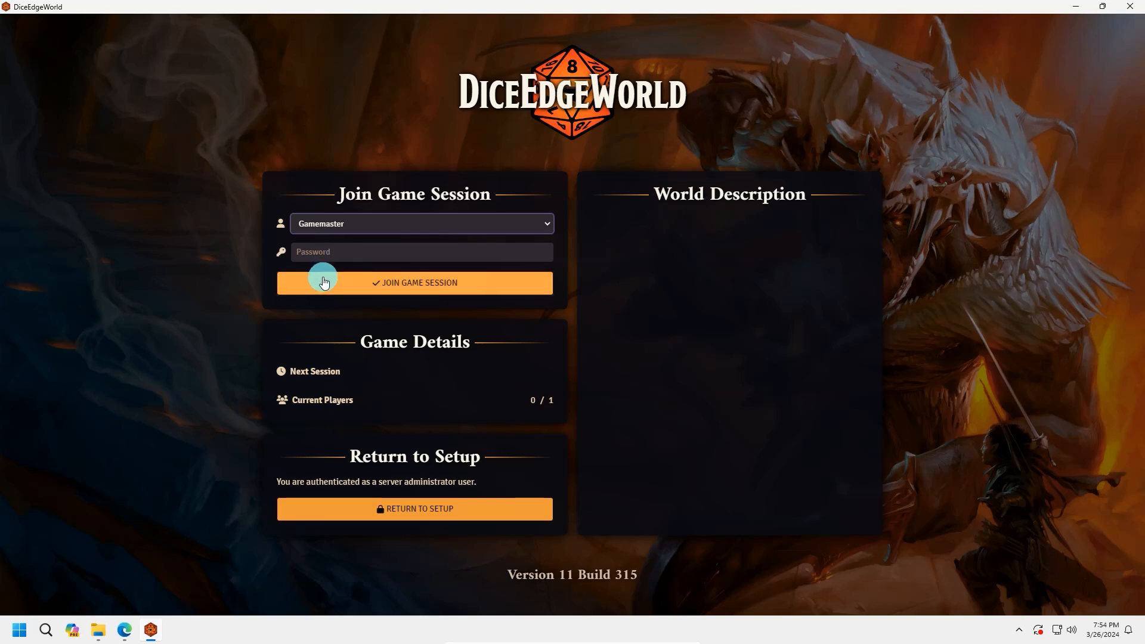
{"action": "left_click", "coordinate": [323, 282]}
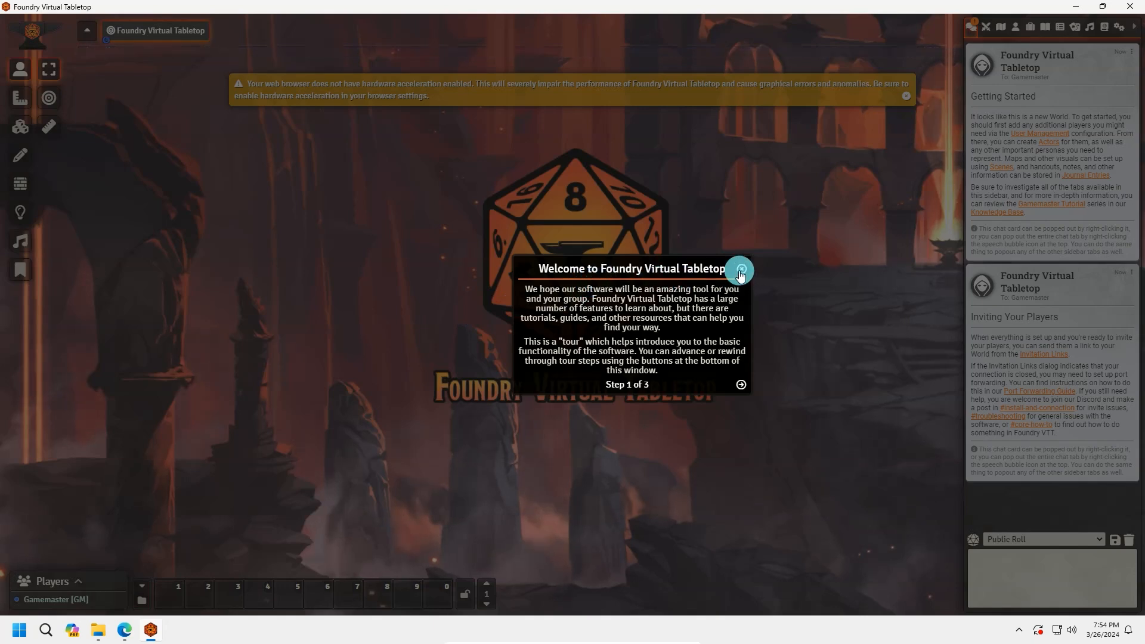
Dismiss the welcome tour, view the game settings and open a file browser window.
{"action": "left_click", "coordinate": [737, 269]}
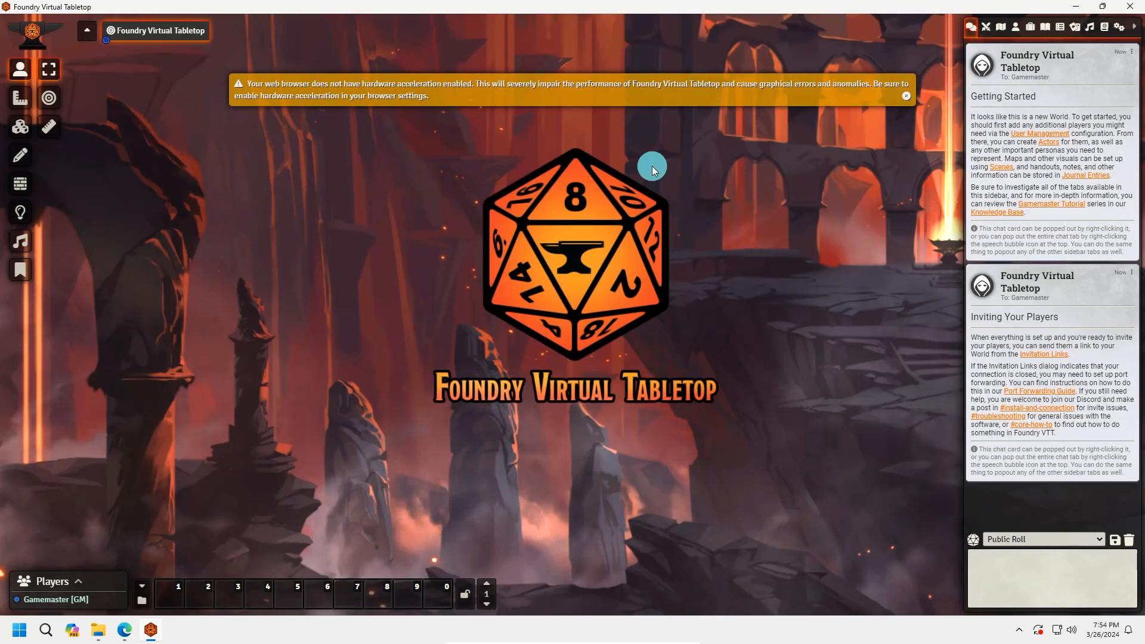
{"action": "left_click", "coordinate": [1118, 26]}
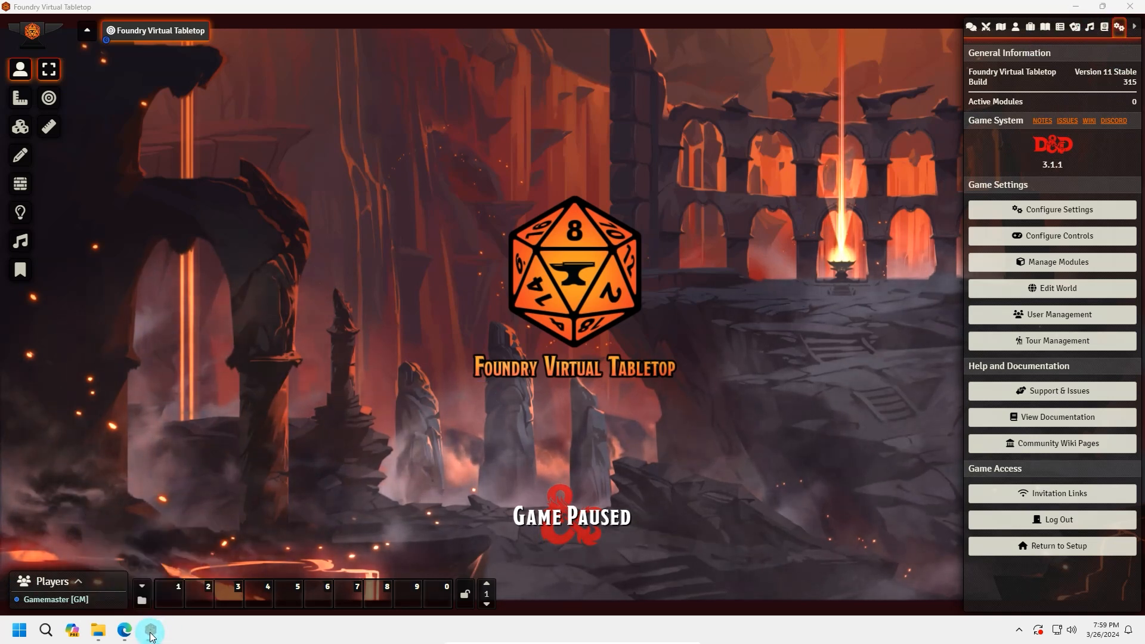
{"action": "right_click", "coordinate": [148, 630]}
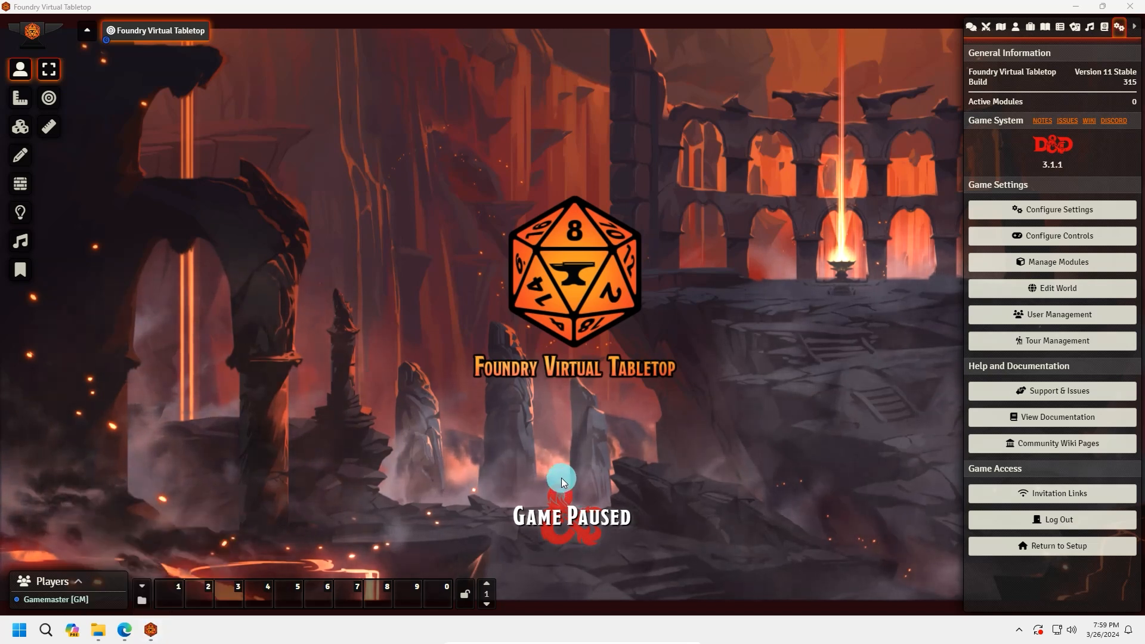
{"action": "left_click", "coordinate": [96, 630]}
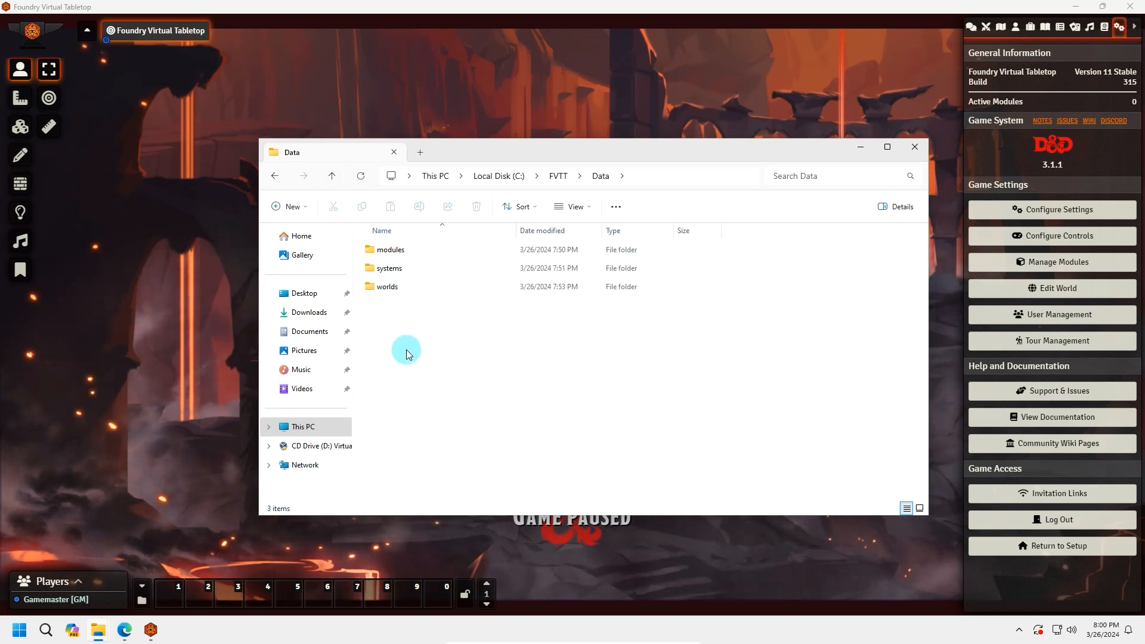
{"action": "mouse_move", "coordinate": [411, 345]}
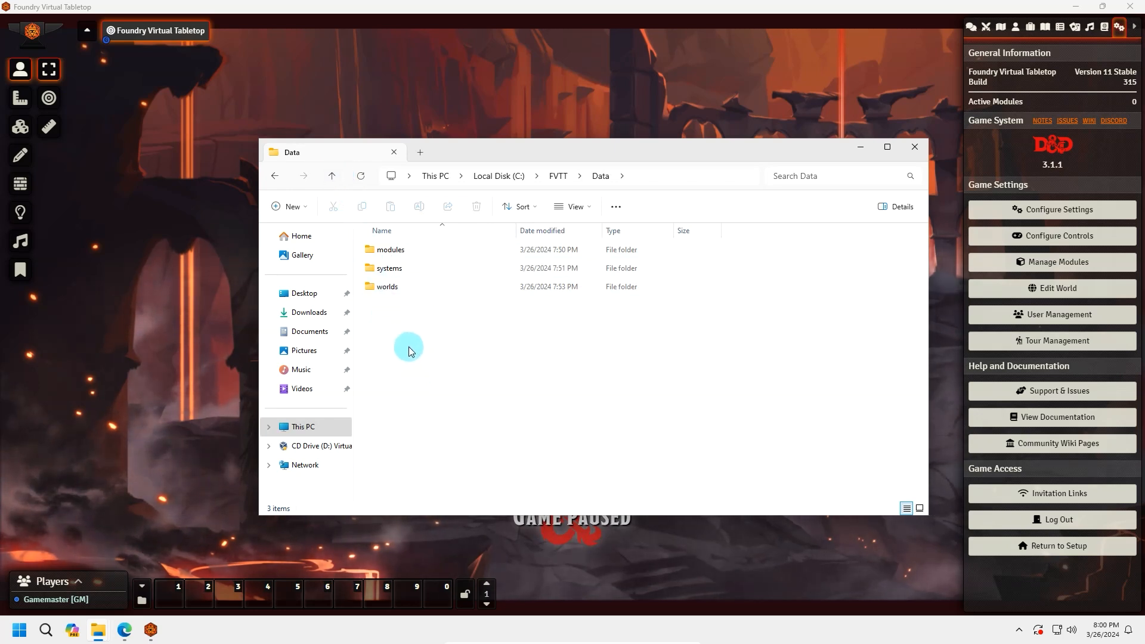
{"action": "mouse_move", "coordinate": [405, 373]}
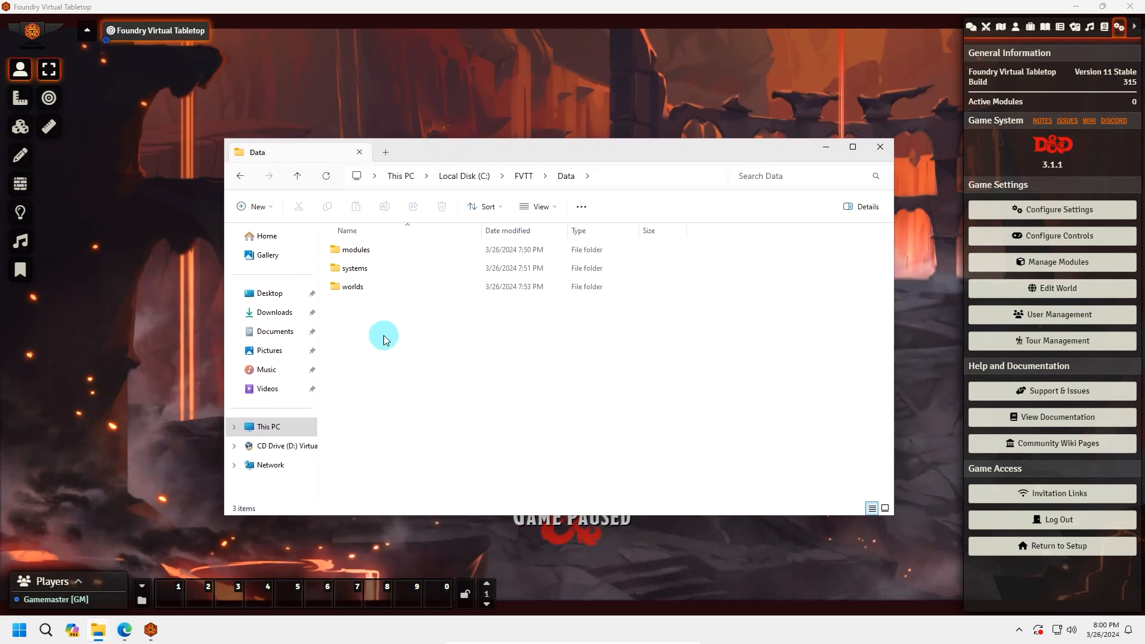
{"action": "mouse_move", "coordinate": [365, 346]}
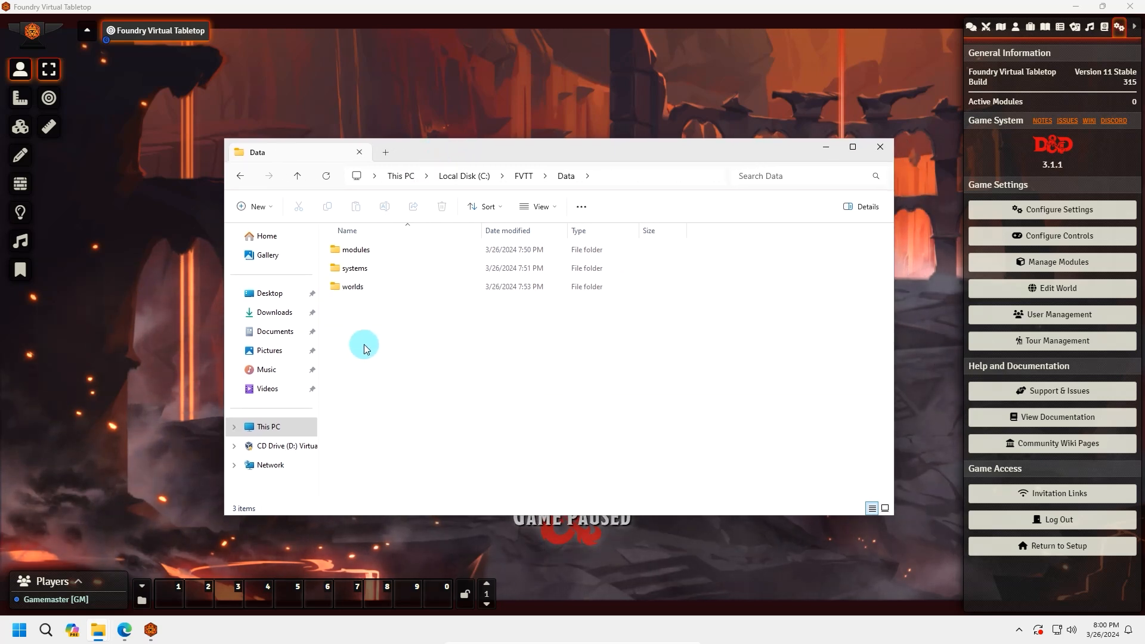
{"action": "mouse_move", "coordinate": [378, 375]}
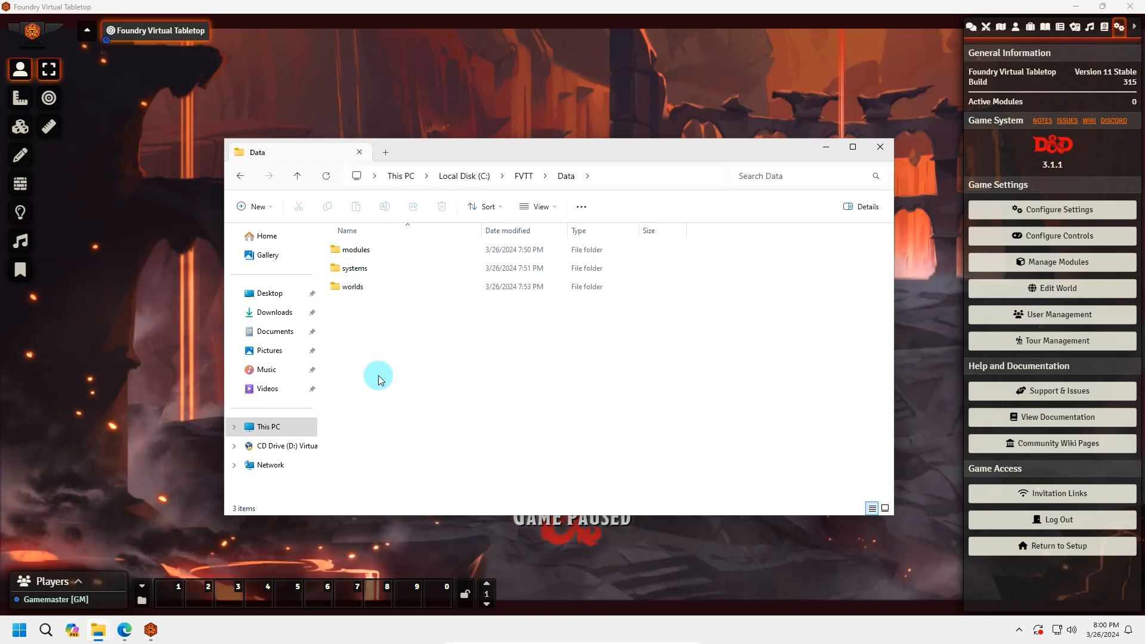
{"action": "mouse_move", "coordinate": [403, 372]}
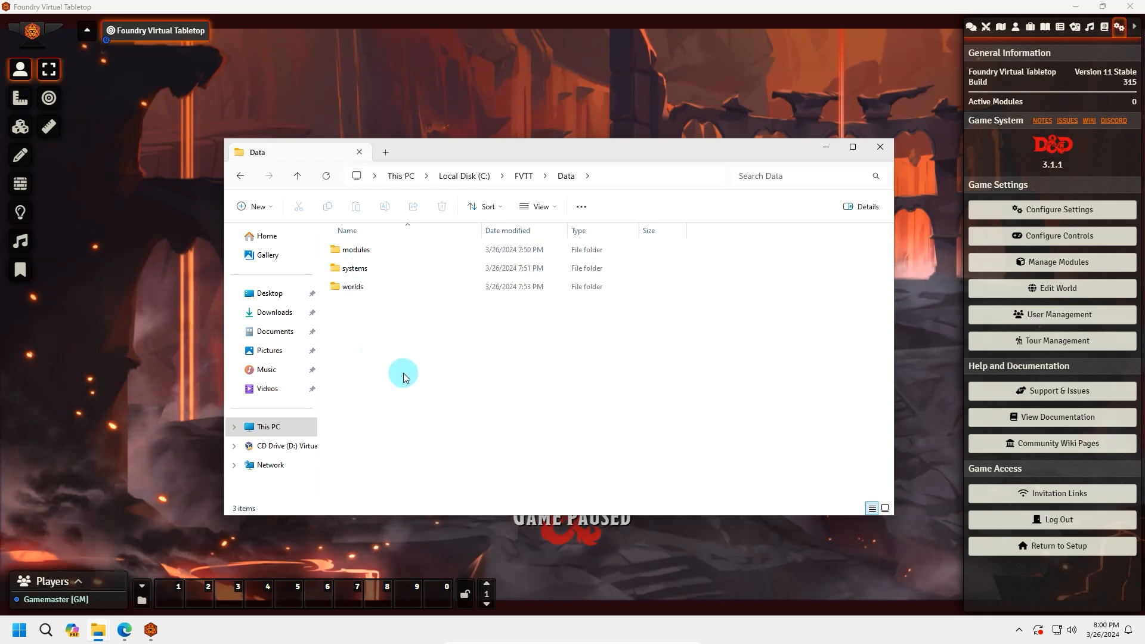
{"action": "mouse_move", "coordinate": [359, 348]}
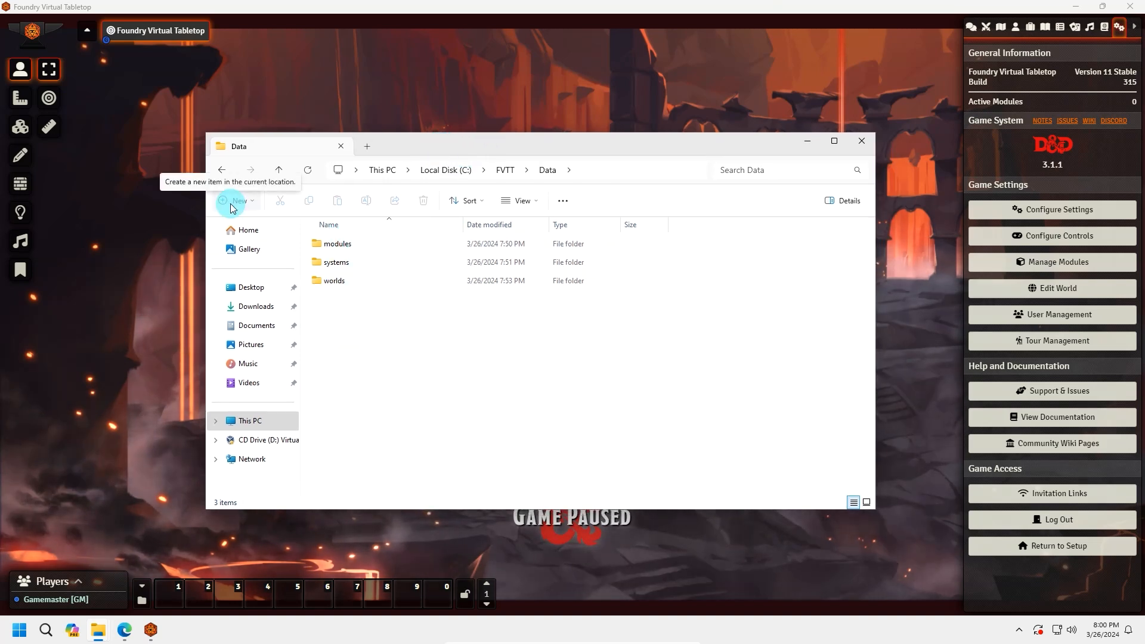
Create new folders named Images and Assets inside C:\FVTT\Data.
{"action": "left_click", "coordinate": [235, 201]}
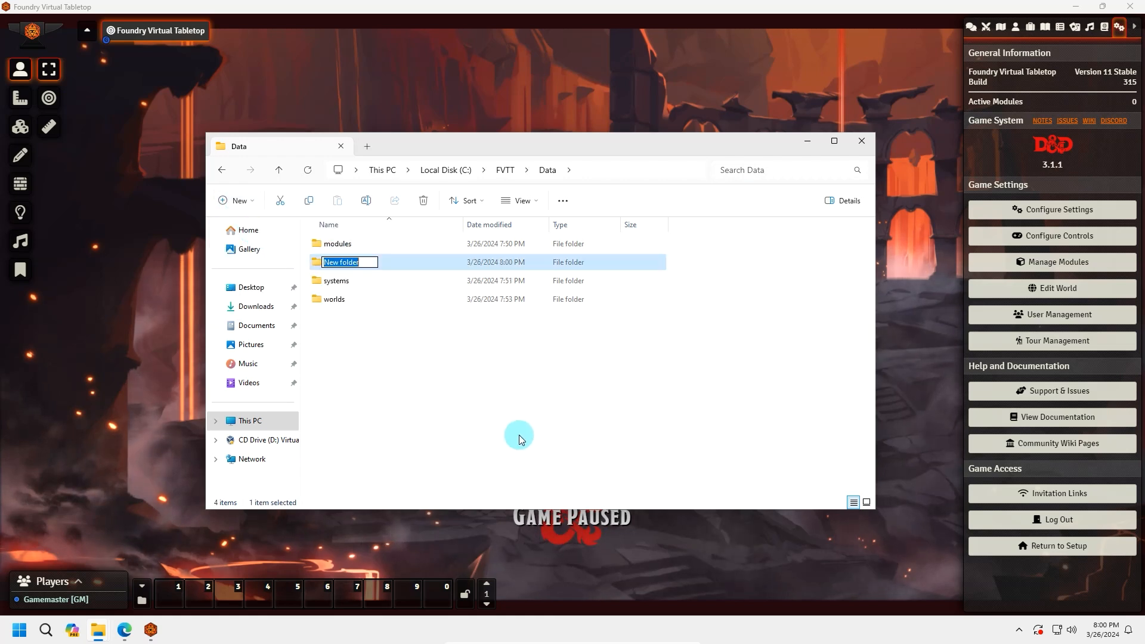
{"action": "type", "text": "Images"}
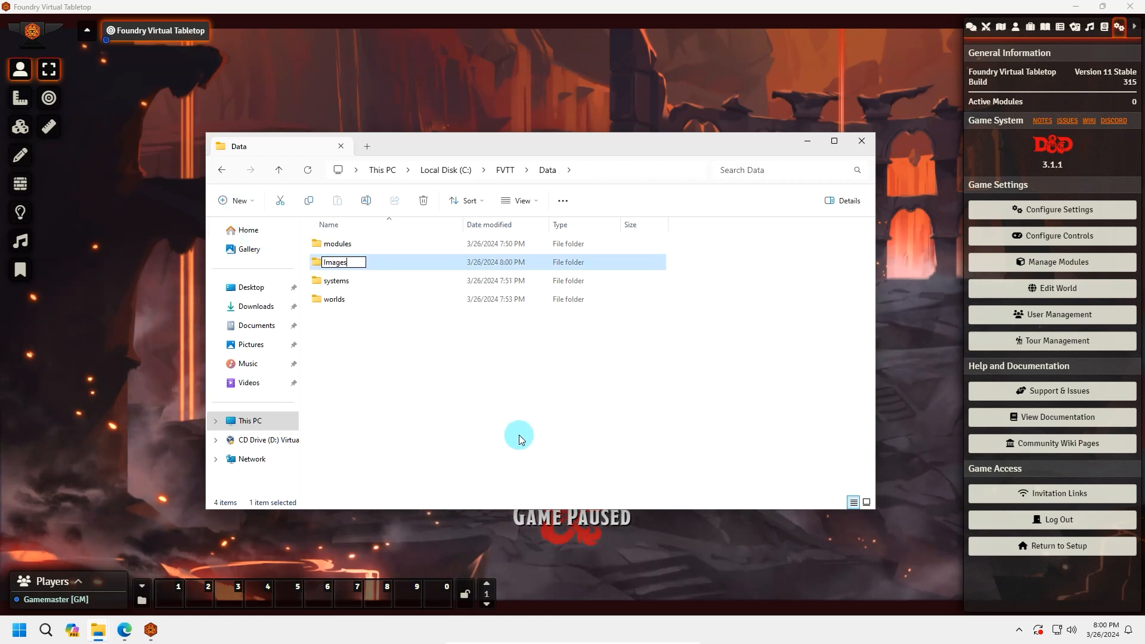
{"action": "left_click", "coordinate": [236, 200]}
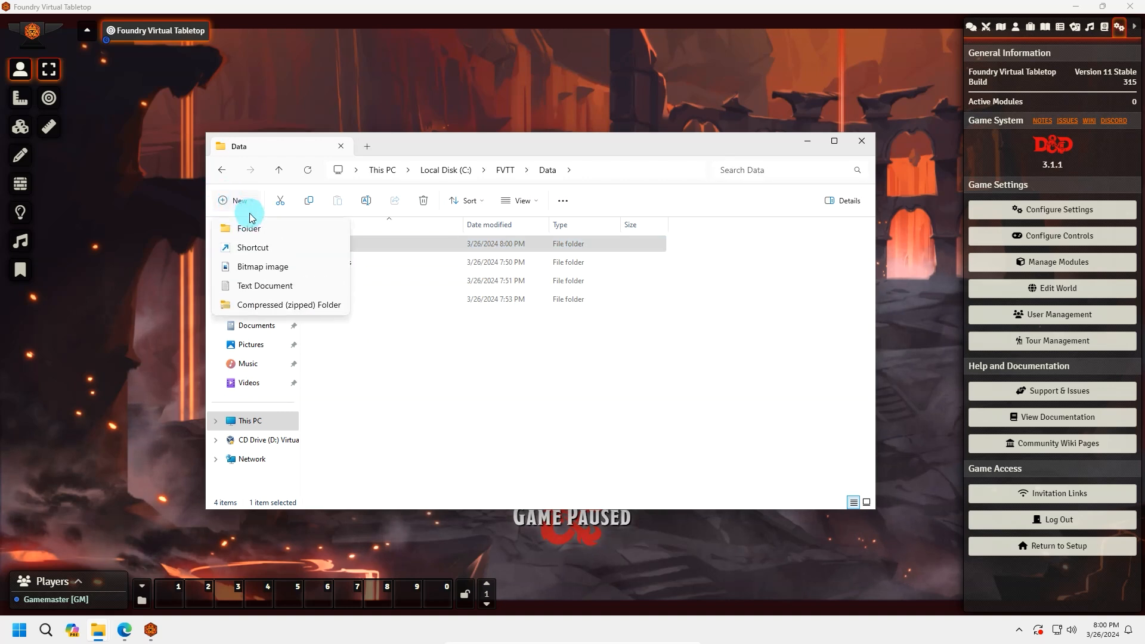
{"action": "left_click", "coordinate": [248, 227]}
{"action": "type", "text": "Sounds"}
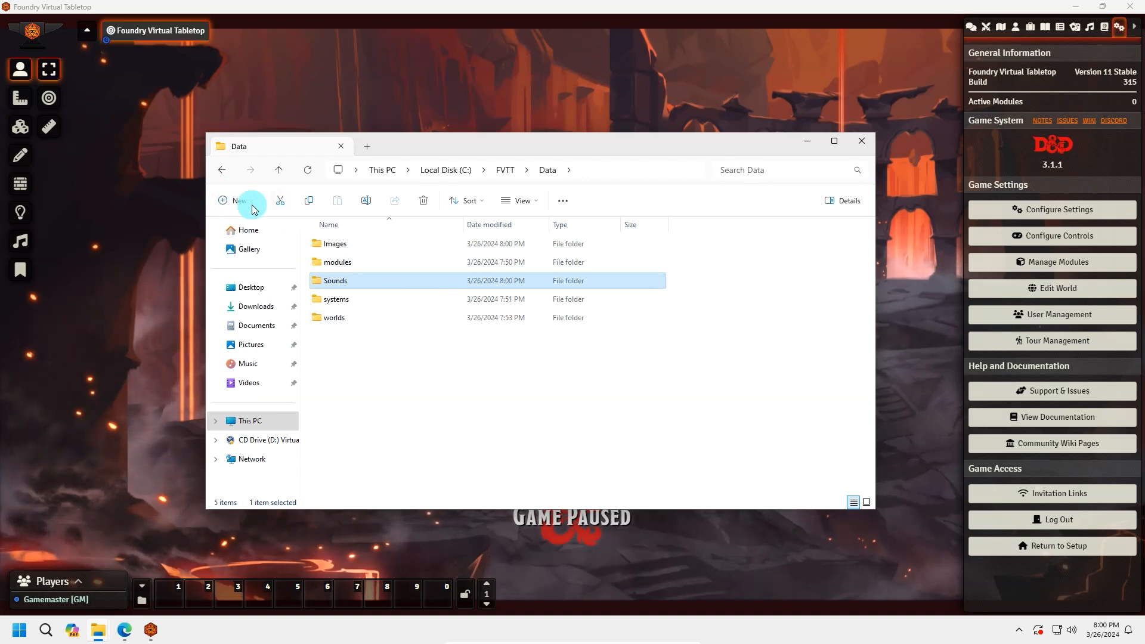
{"action": "type", "text": "As"}
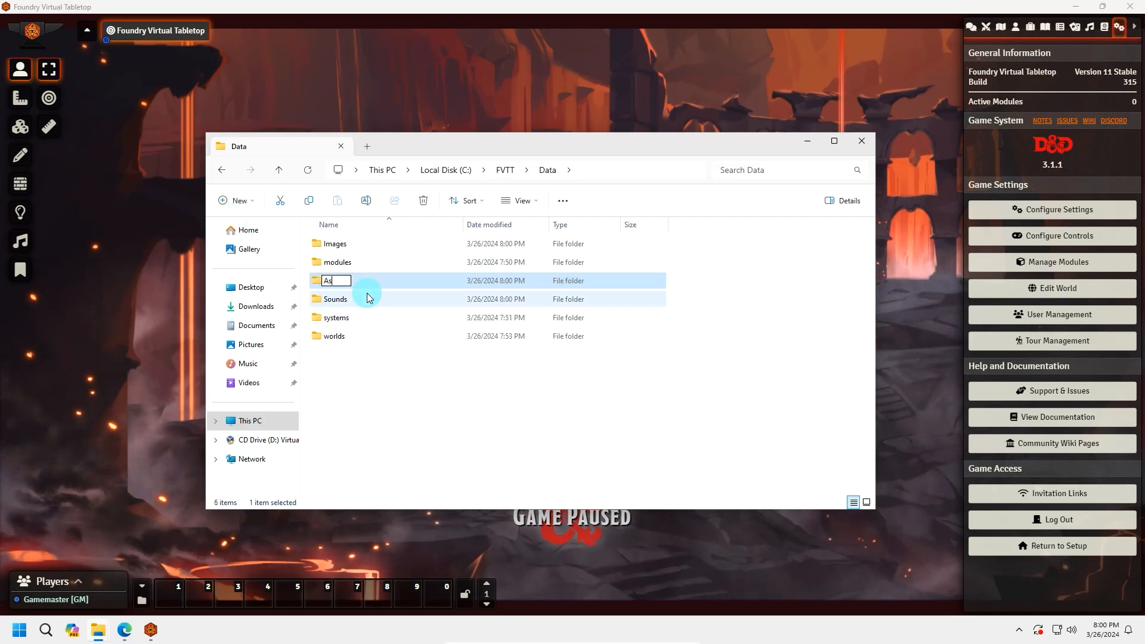
{"action": "key", "text": "Enter"}
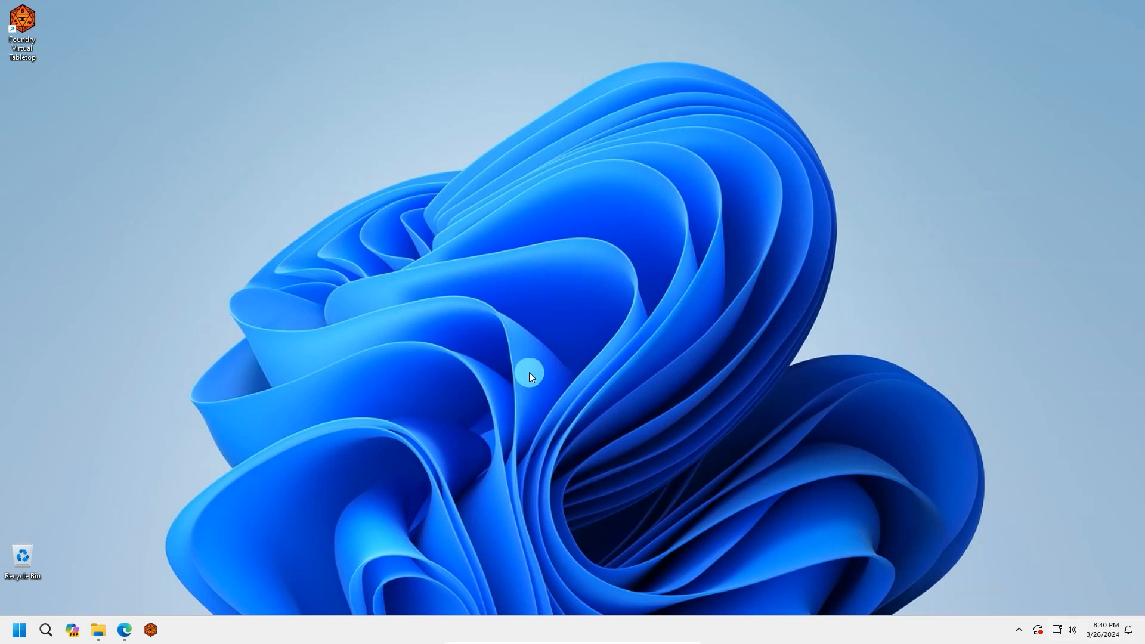
{"action": "mouse_move", "coordinate": [415, 463]}
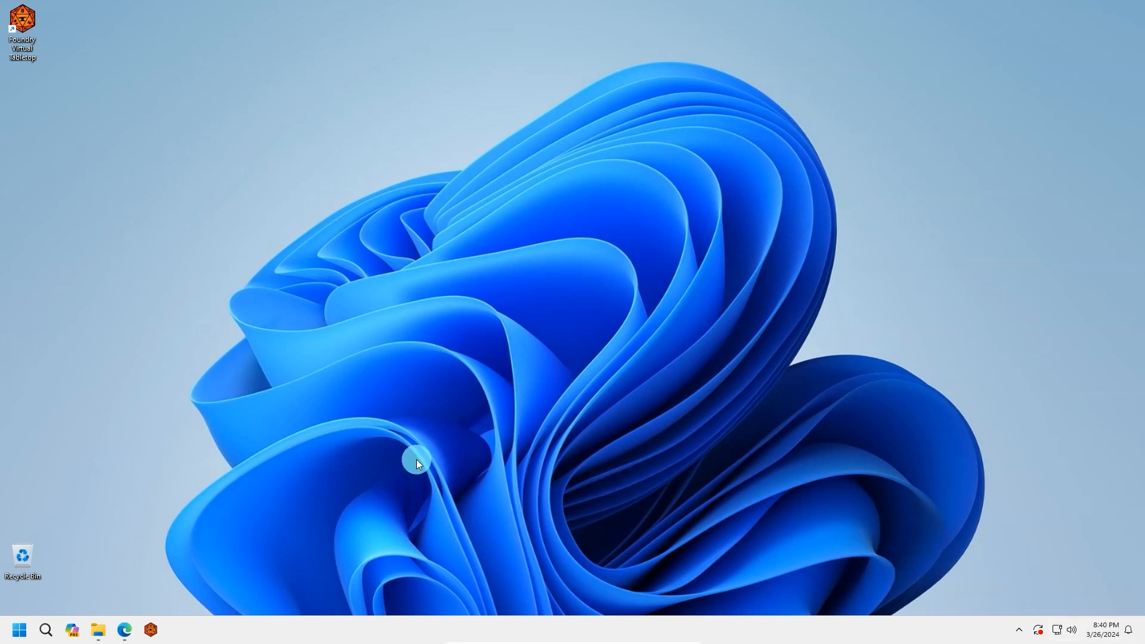
{"action": "mouse_move", "coordinate": [294, 461]}
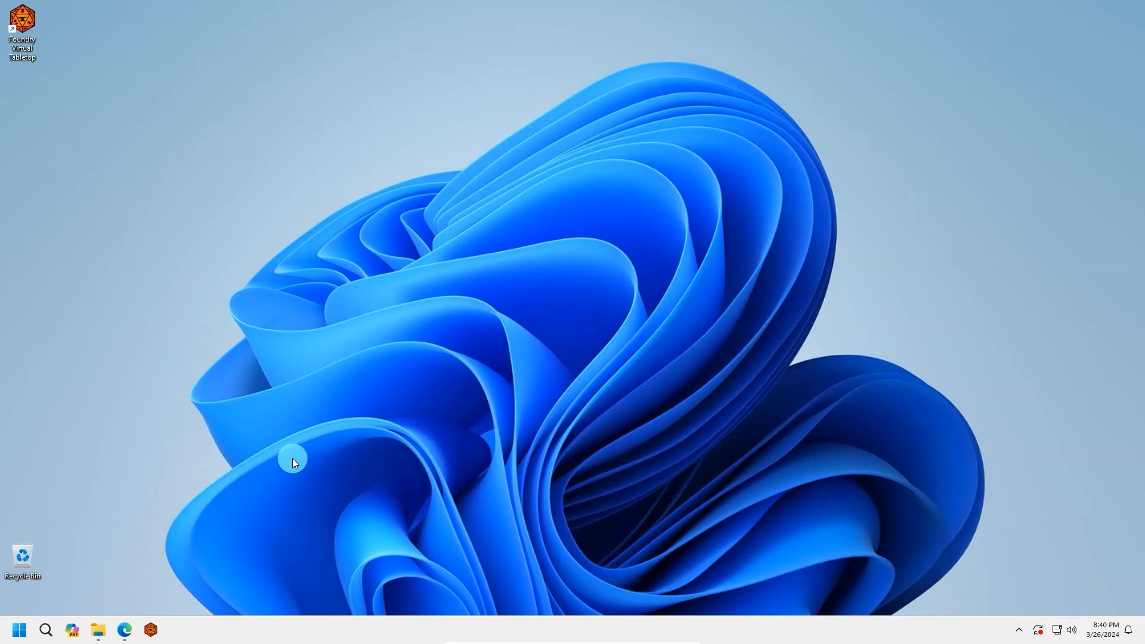
{"action": "mouse_move", "coordinate": [257, 482]}
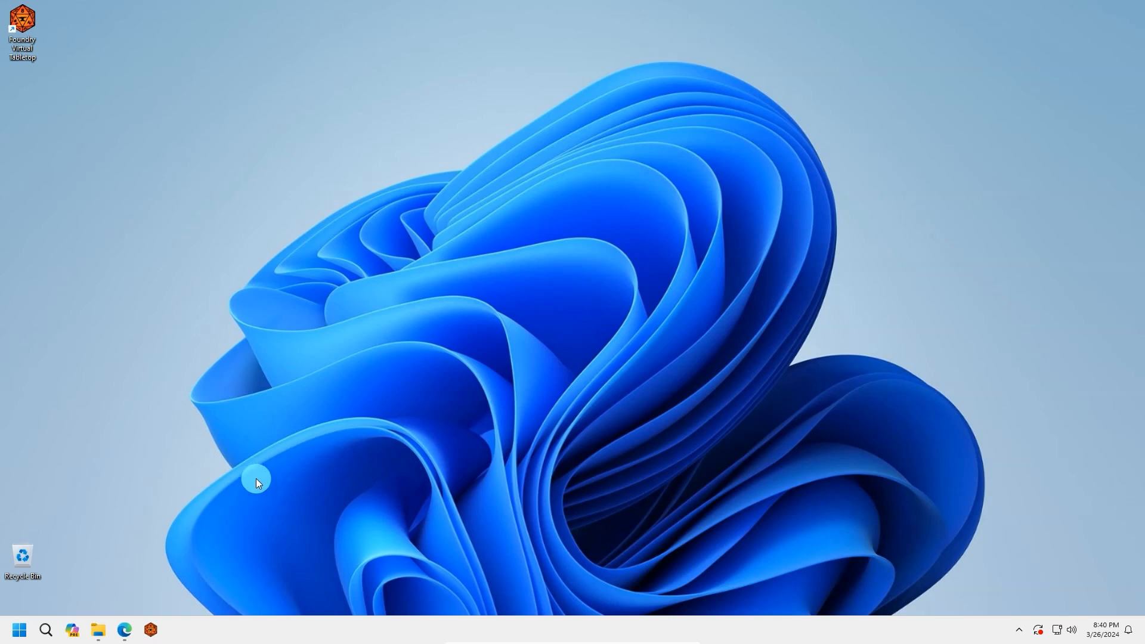
{"action": "mouse_move", "coordinate": [189, 539]}
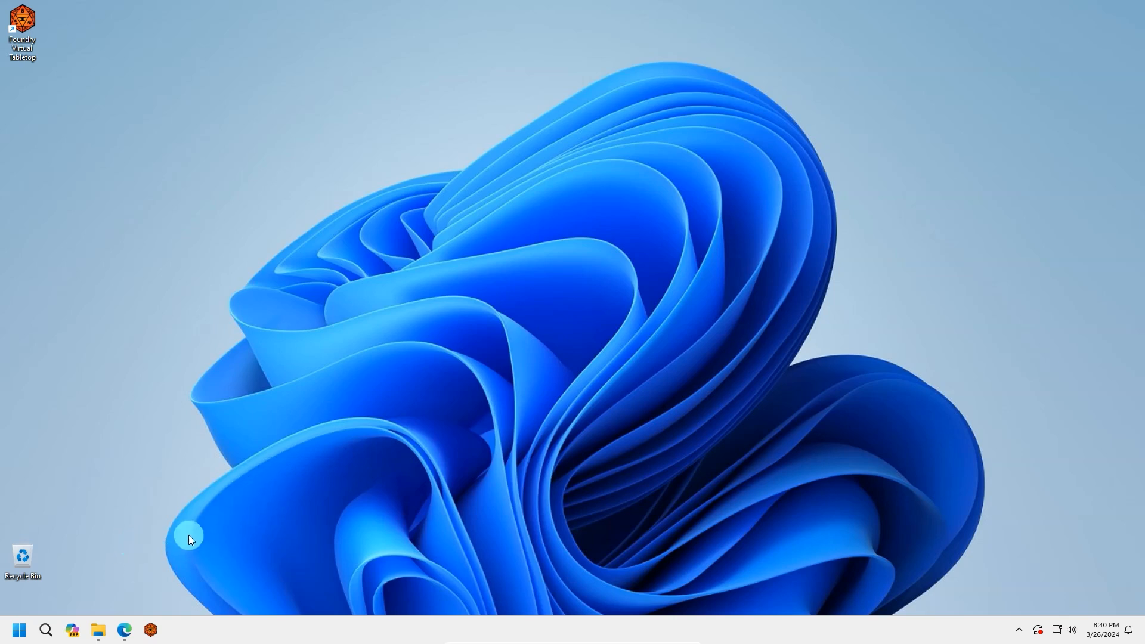
Launch Microsoft Edge from the desktop shortcut.
{"action": "double_click", "coordinate": [21, 21]}
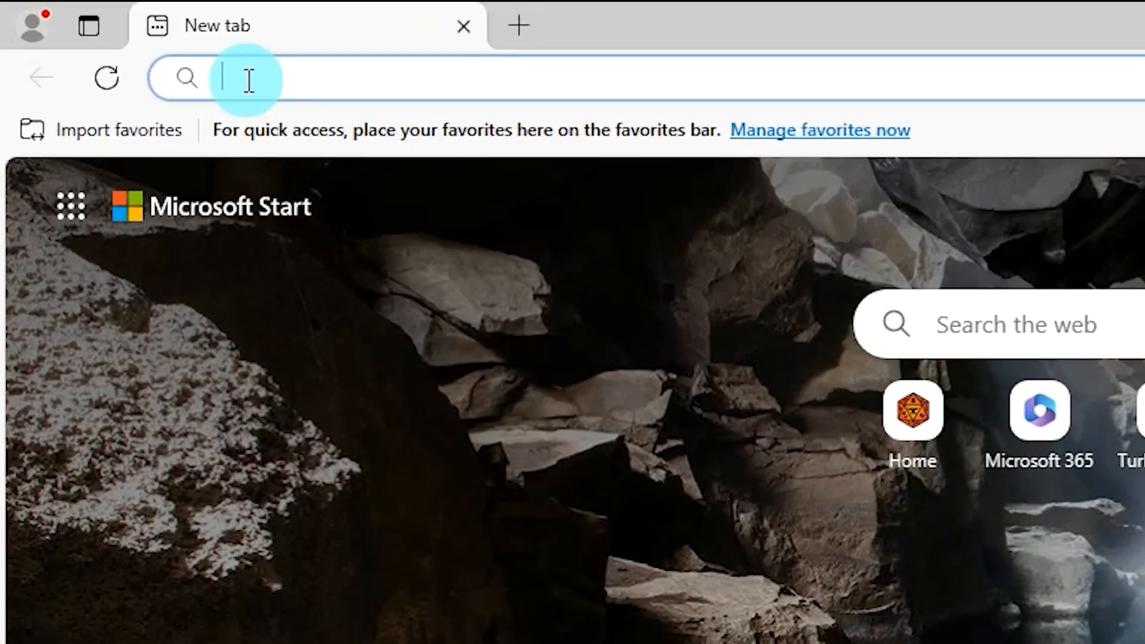
Browse to localhost:30000 and log in as administrator to reach the Foundry setup page.
{"action": "type", "text": "localhost:"}
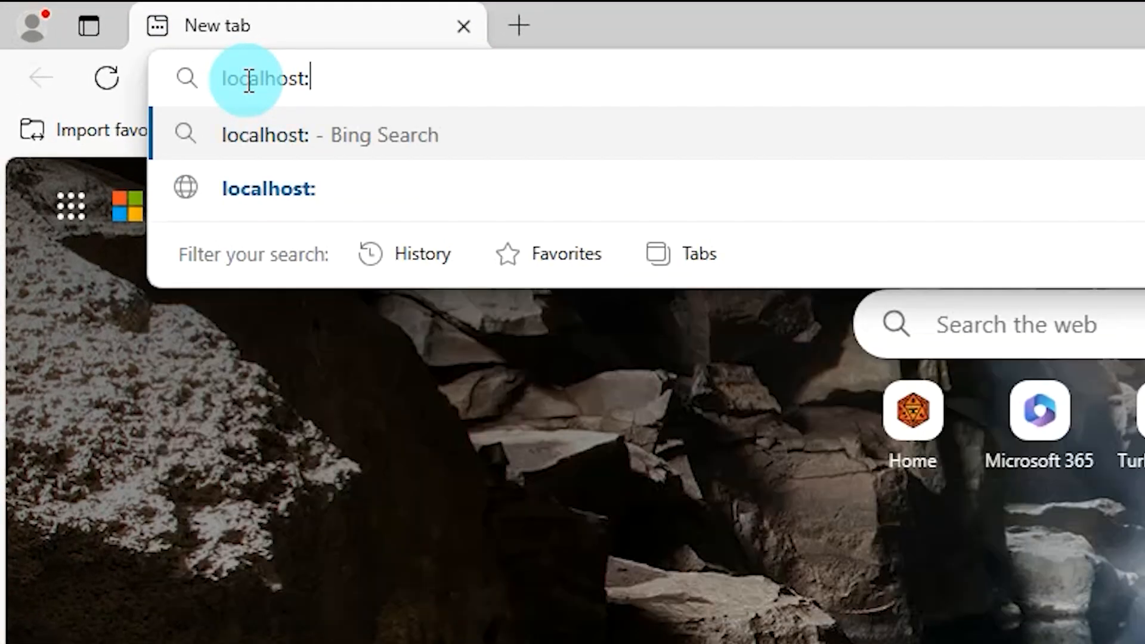
{"action": "type", "text": "30000"}
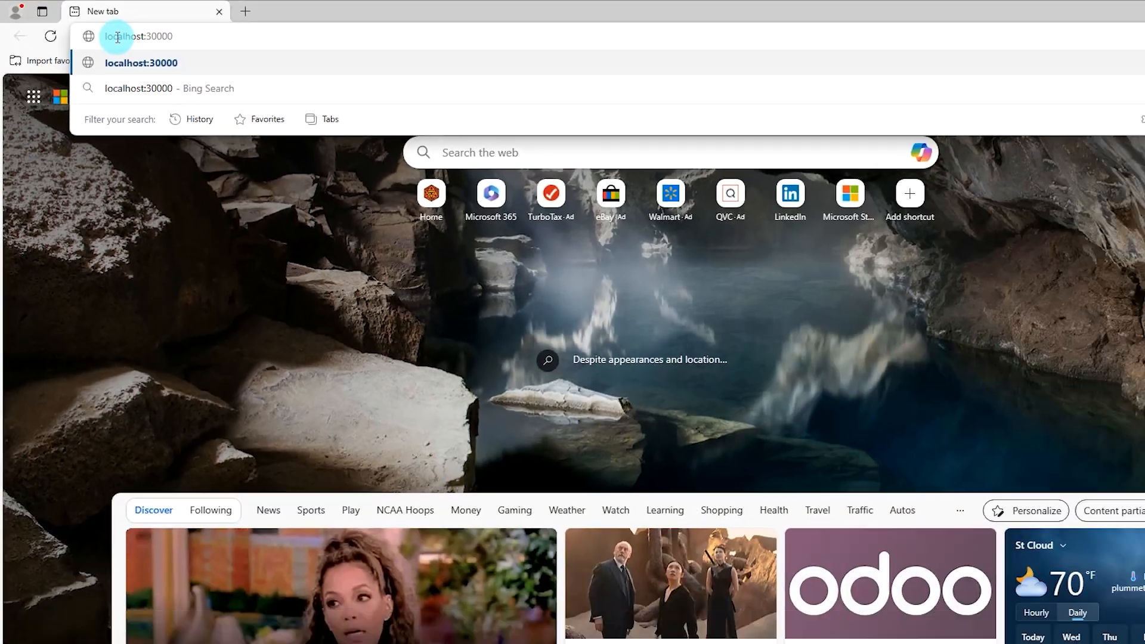
{"action": "key", "text": "Enter"}
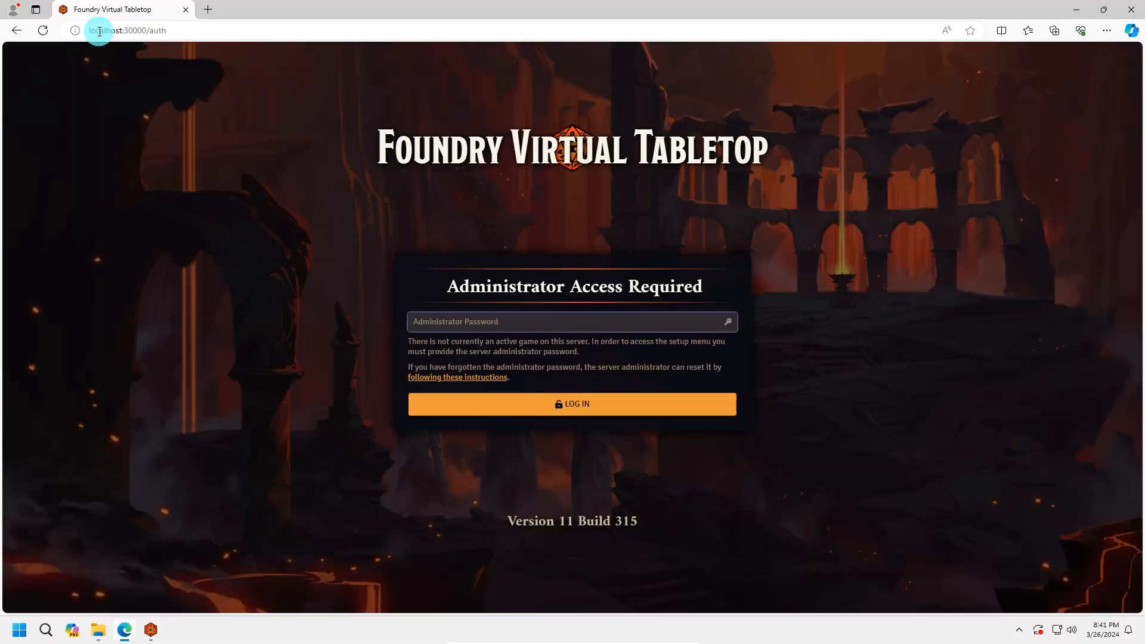
{"action": "left_click", "coordinate": [572, 403]}
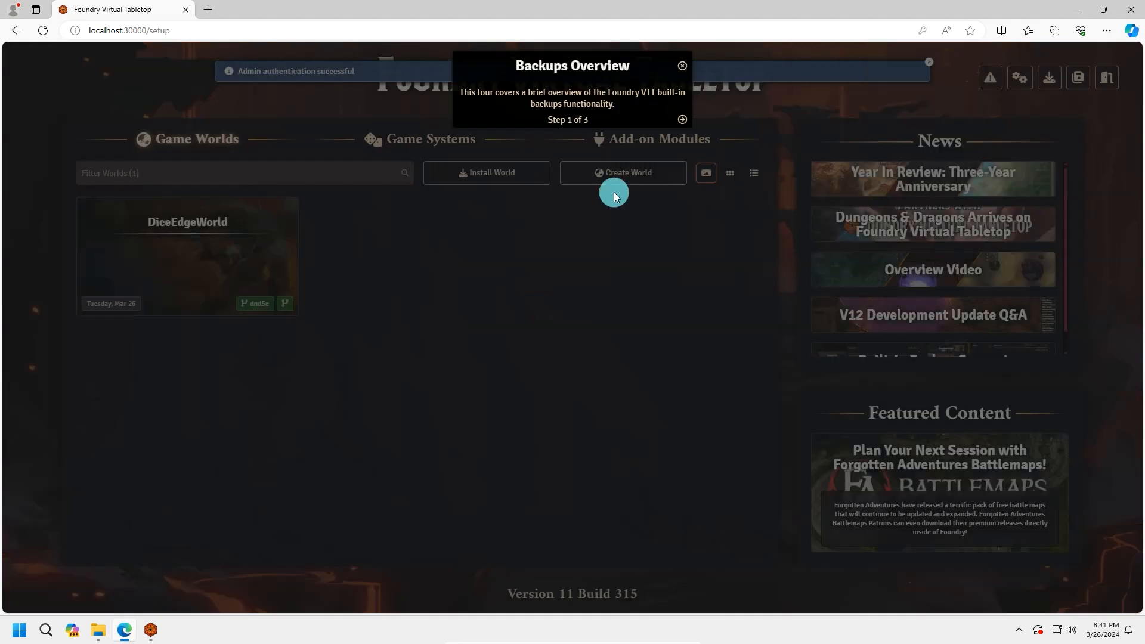